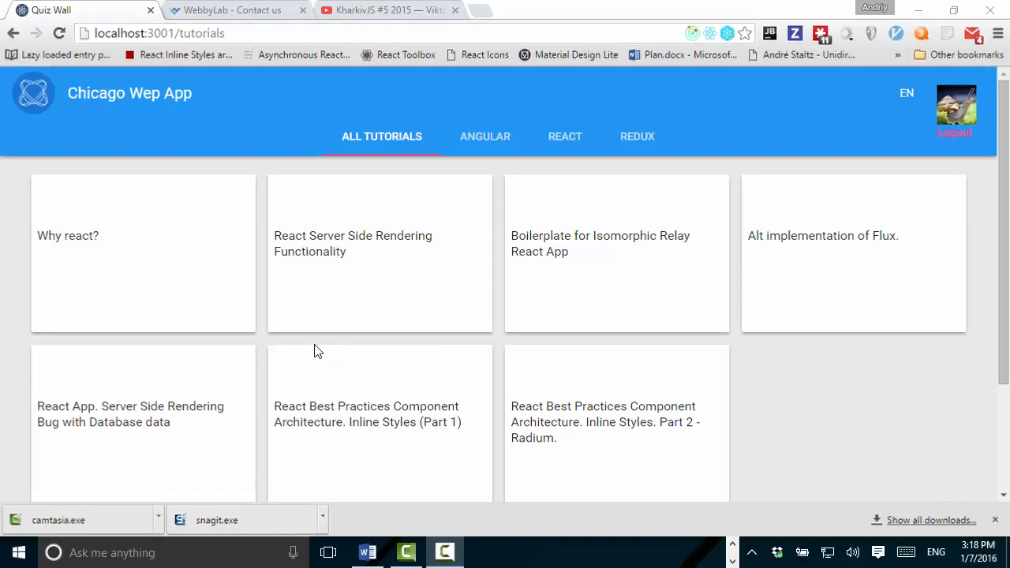
{"action": "mouse_move", "coordinate": [290, 330]}
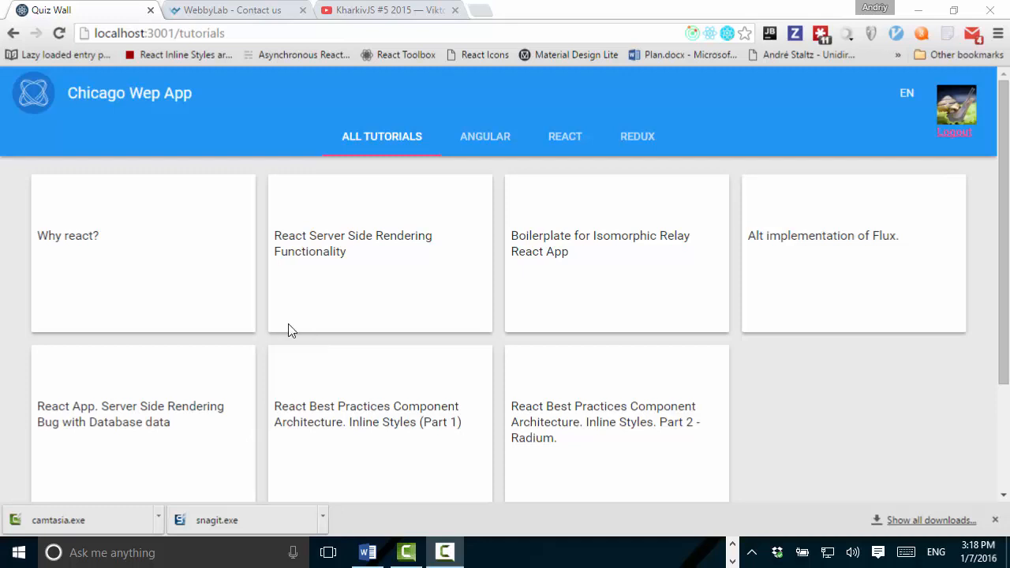
{"action": "mouse_move", "coordinate": [275, 313]}
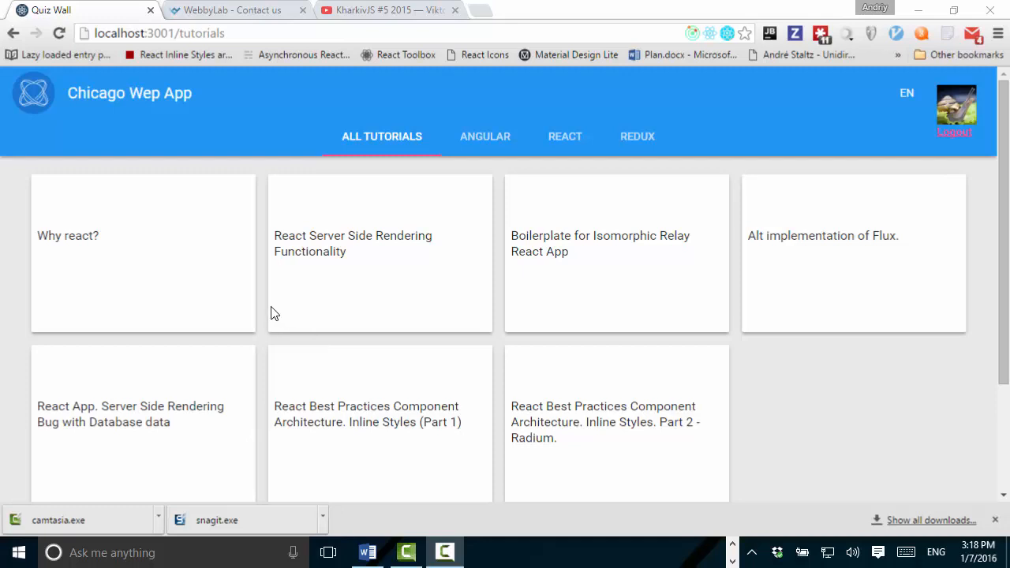
{"action": "mouse_move", "coordinate": [262, 312]}
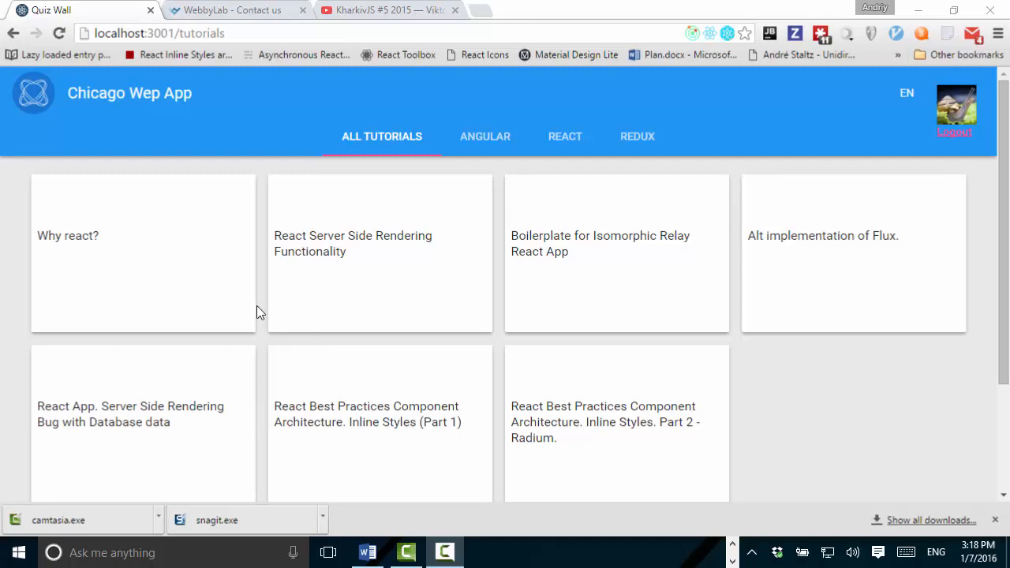
{"action": "mouse_move", "coordinate": [221, 306]}
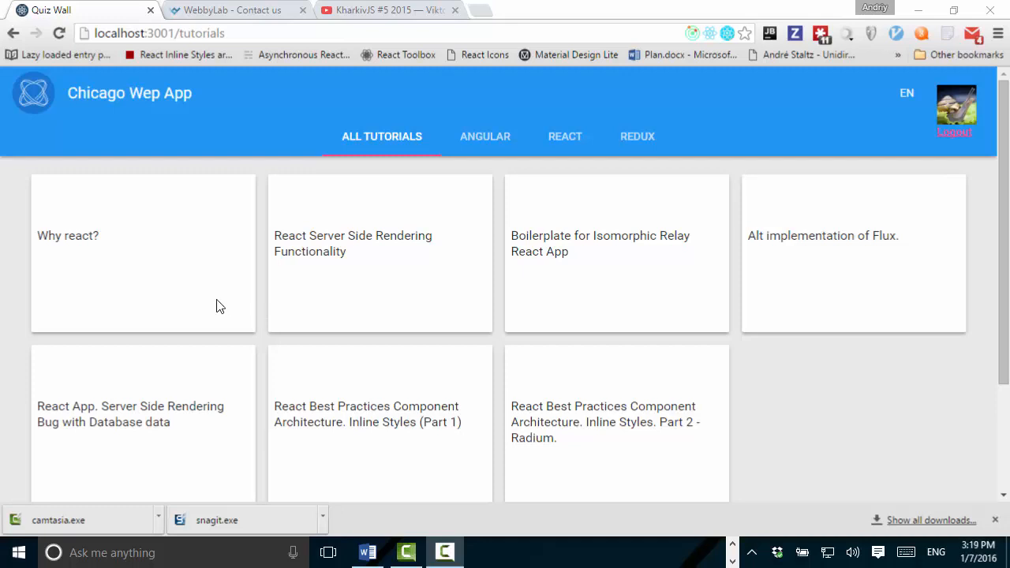
{"action": "mouse_move", "coordinate": [204, 310]}
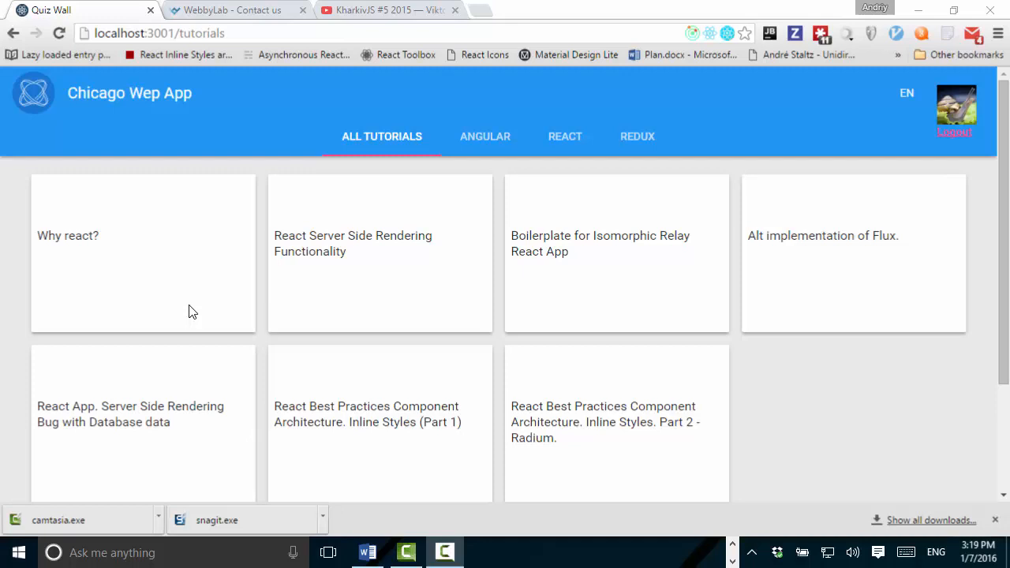
Step: Bring up Viktor Turskiy's KharkivJS #5 2015 talk on isomorphic ReactJS apps in YouTube
{"action": "left_click", "coordinate": [388, 9]}
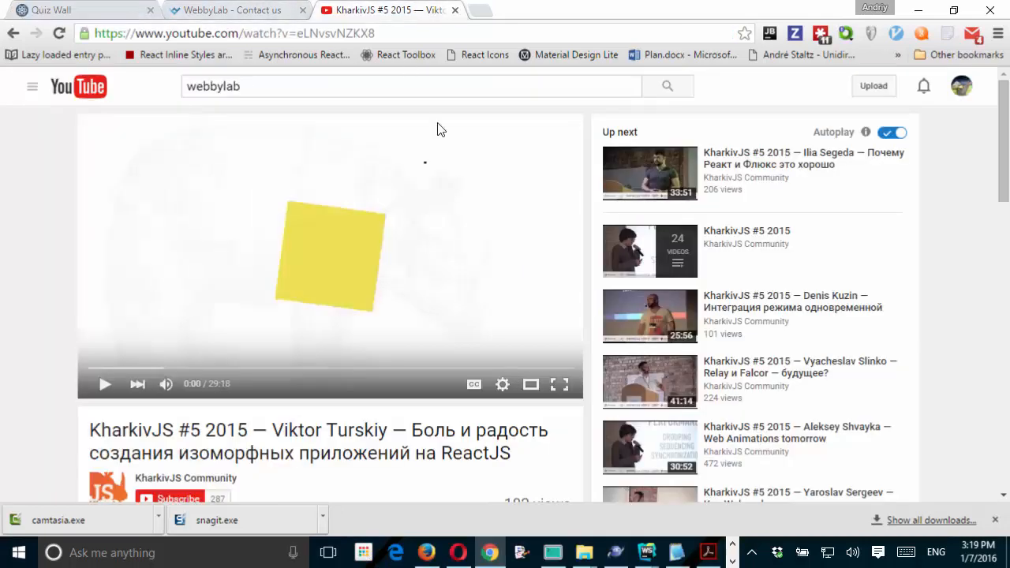
{"action": "mouse_move", "coordinate": [431, 487]}
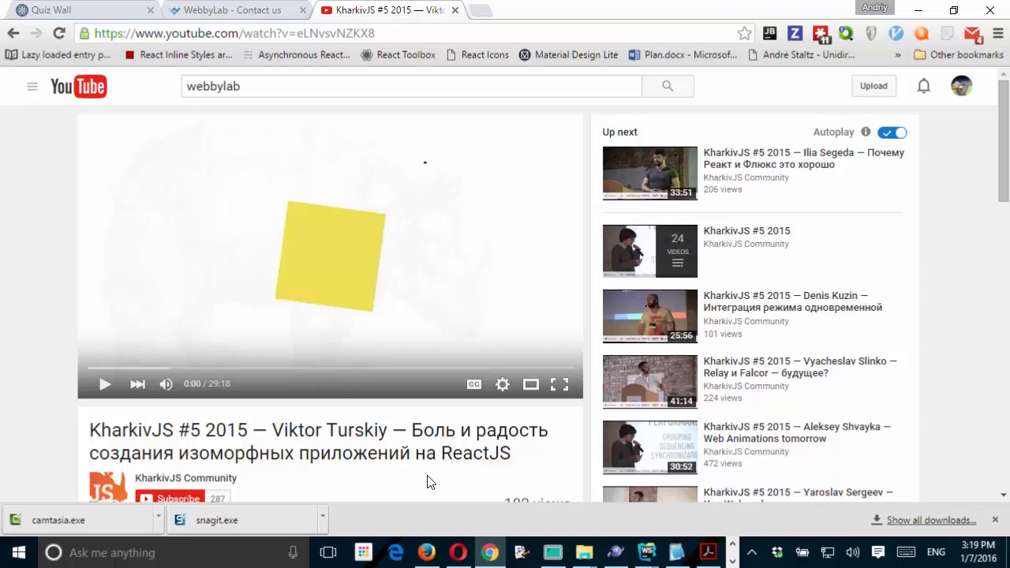
{"action": "mouse_move", "coordinate": [429, 451]}
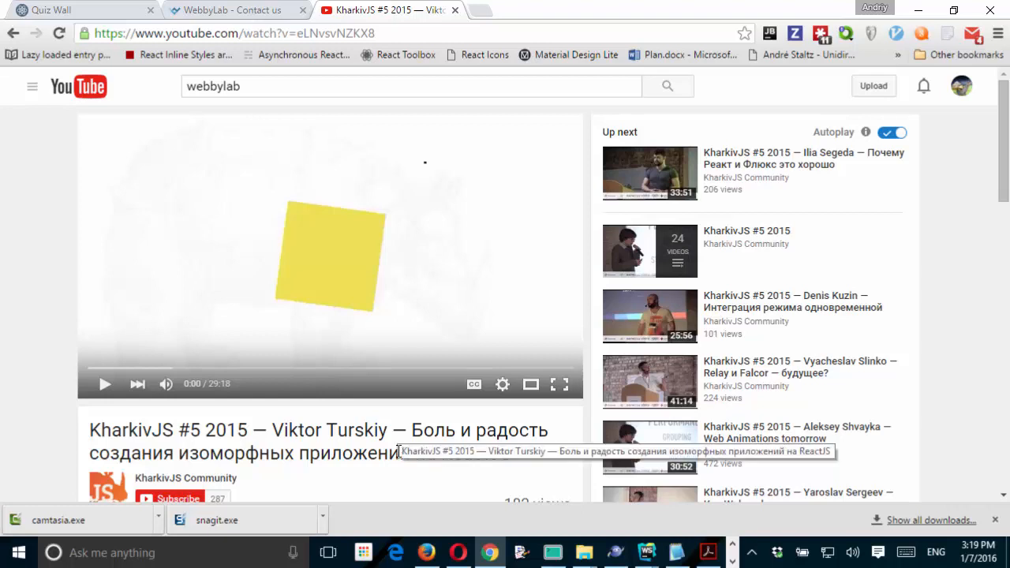
{"action": "mouse_move", "coordinate": [370, 450]}
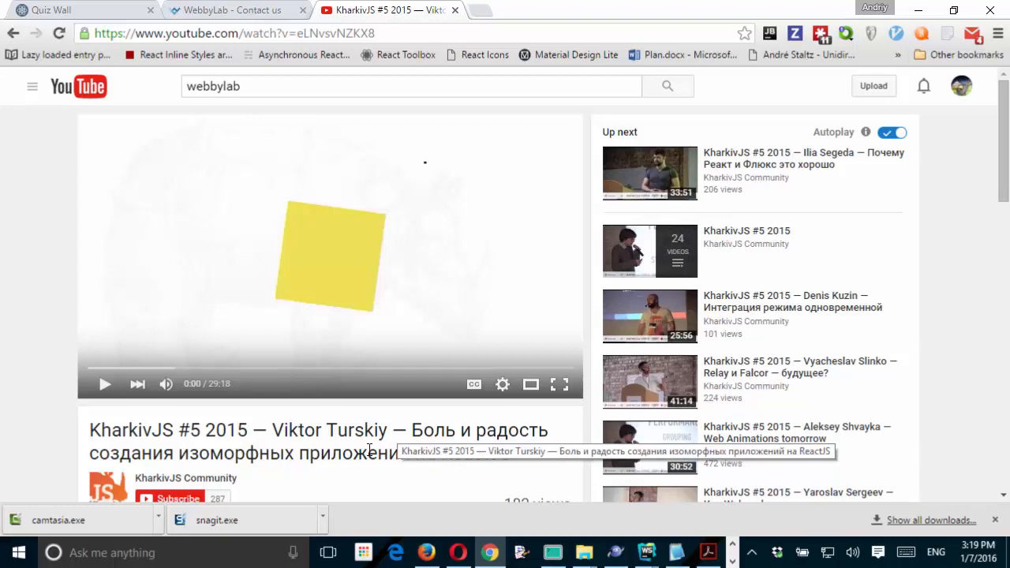
{"action": "mouse_move", "coordinate": [350, 426]}
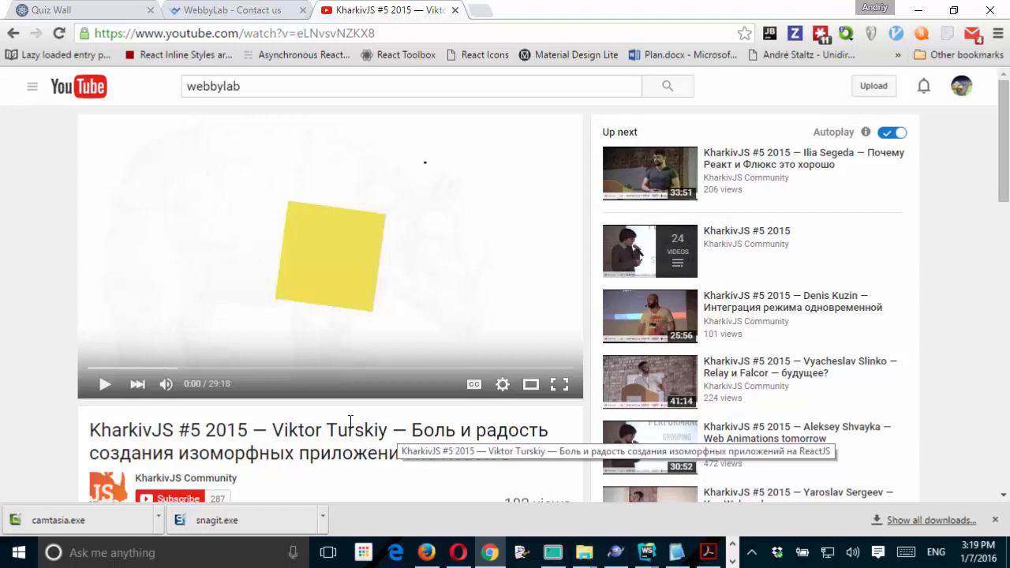
Step: Show the WebbyLab contacts page map, then return to Chicago Wep App's sign-in prompt
{"action": "left_click", "coordinate": [229, 9]}
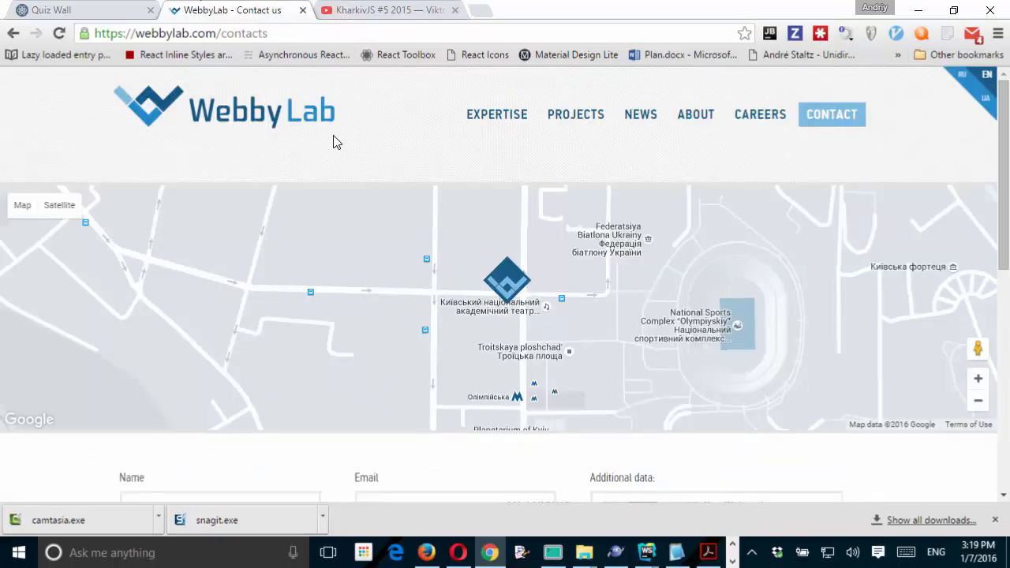
{"action": "mouse_move", "coordinate": [180, 133]}
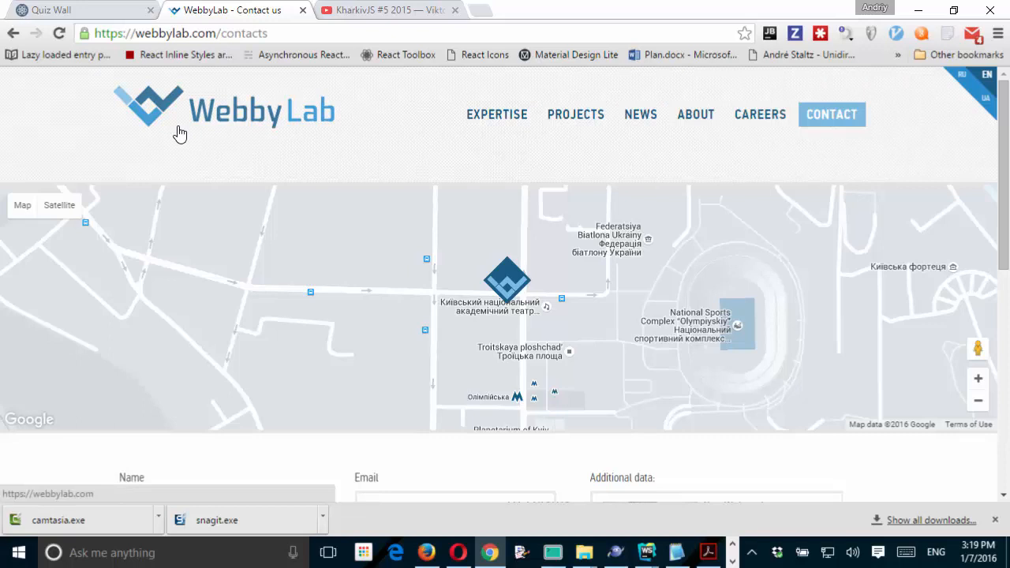
{"action": "mouse_move", "coordinate": [507, 284]}
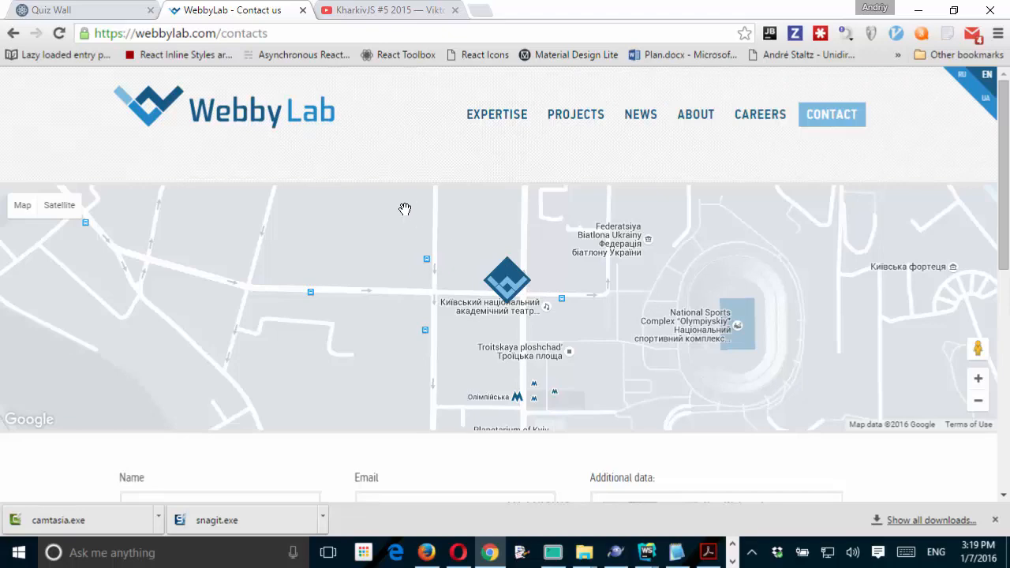
{"action": "mouse_move", "coordinate": [388, 197]}
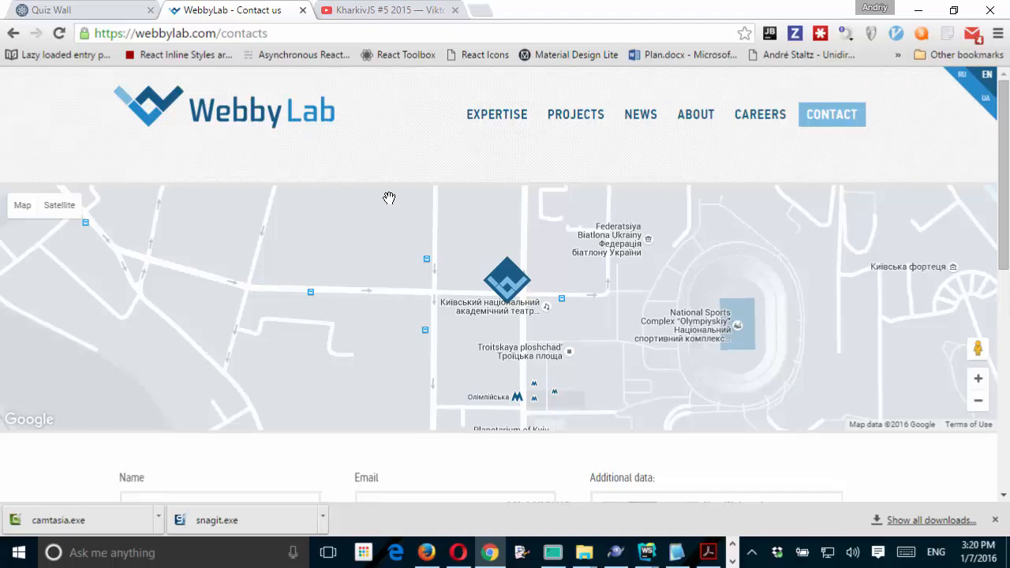
{"action": "left_click", "coordinate": [79, 9]}
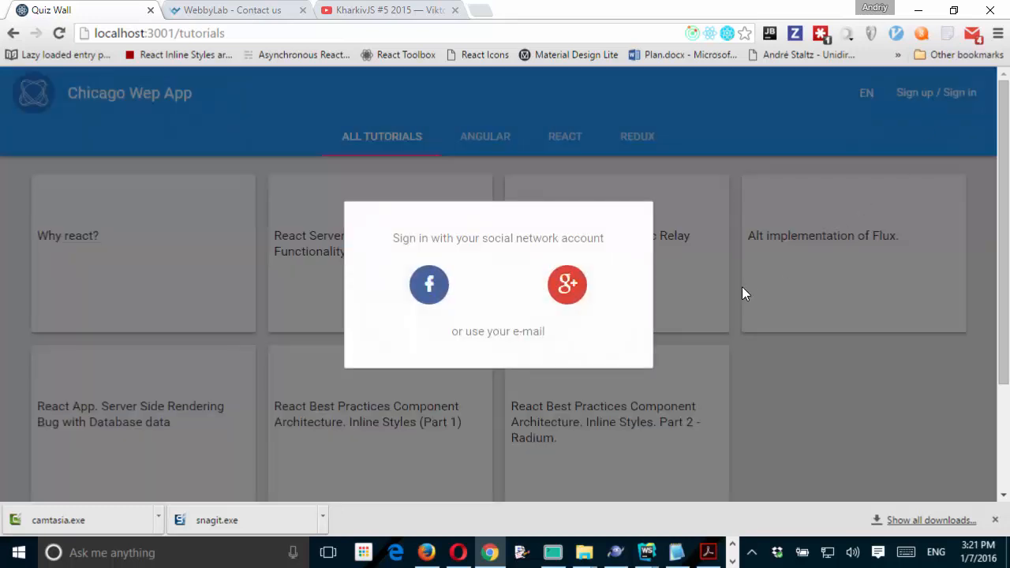
{"action": "mouse_move", "coordinate": [567, 284]}
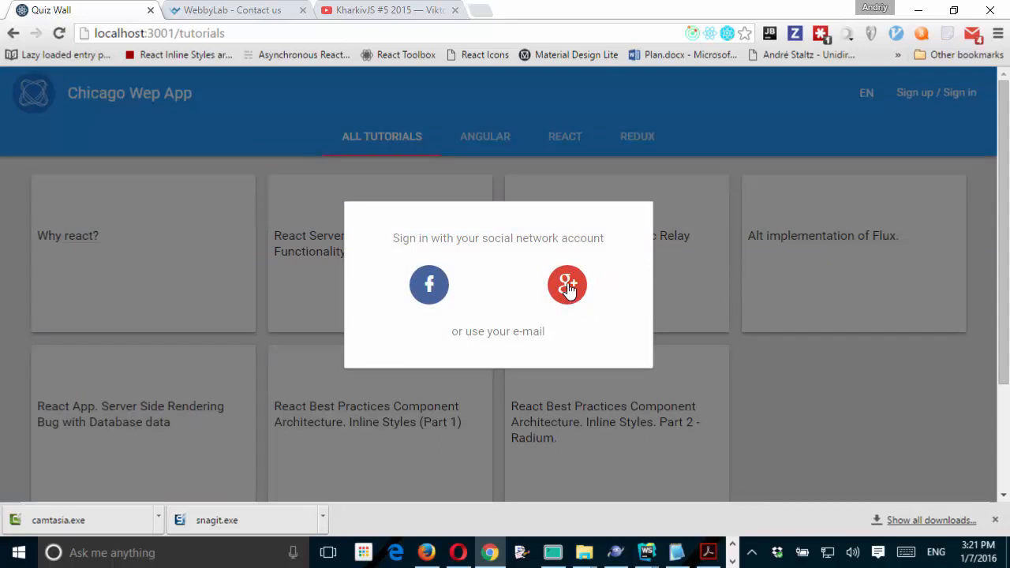
Step: Sign in to Chicago Wep App with the Google+ account so the avatar appears
{"action": "left_click", "coordinate": [566, 284]}
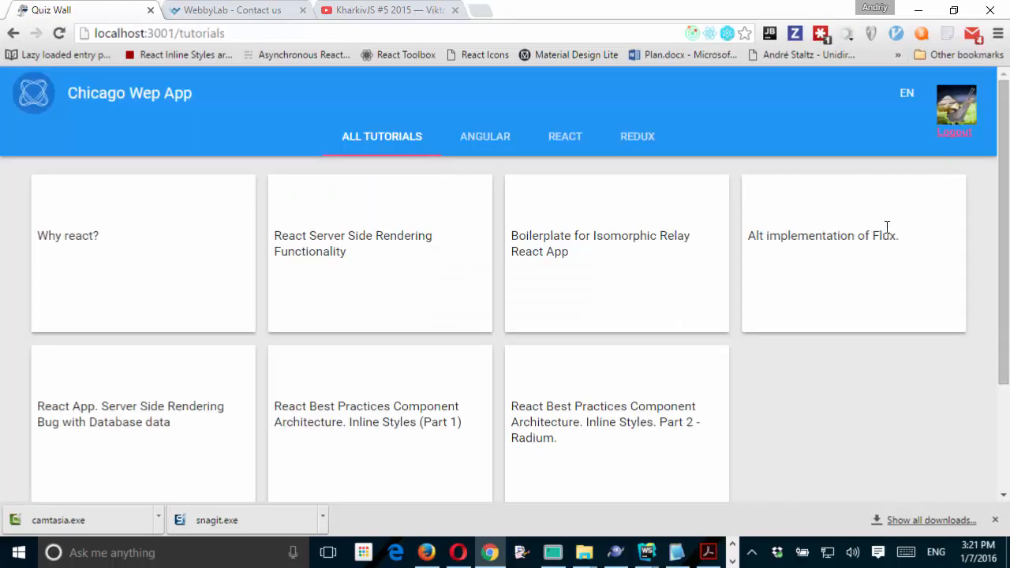
{"action": "mouse_move", "coordinate": [938, 133]}
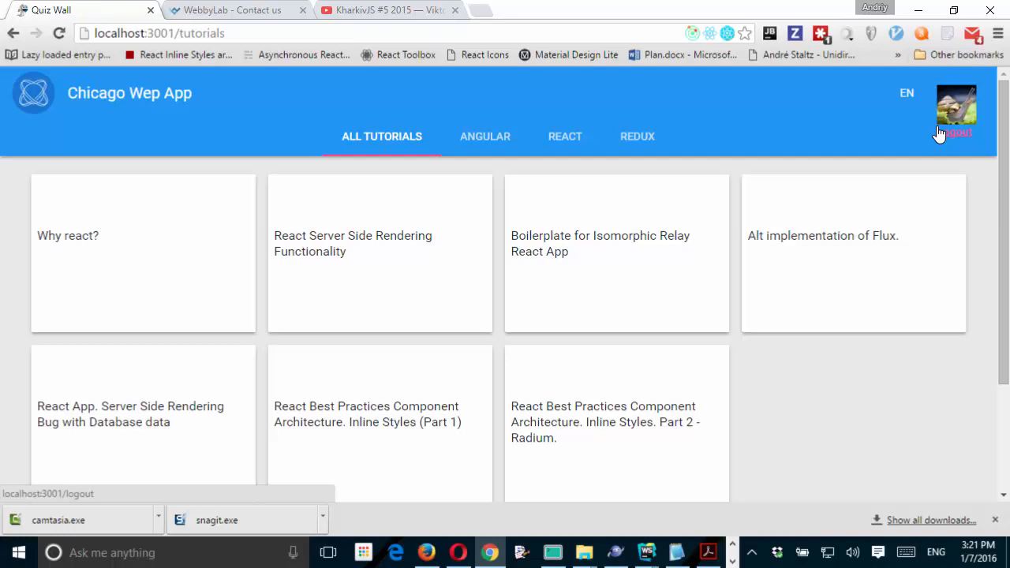
{"action": "mouse_move", "coordinate": [660, 401]}
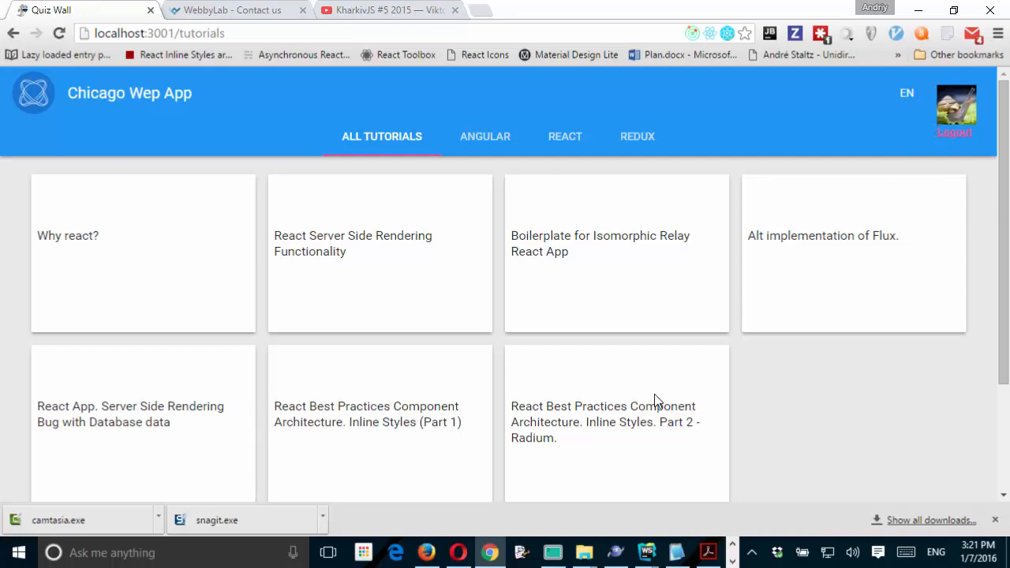
{"action": "mouse_move", "coordinate": [550, 492]}
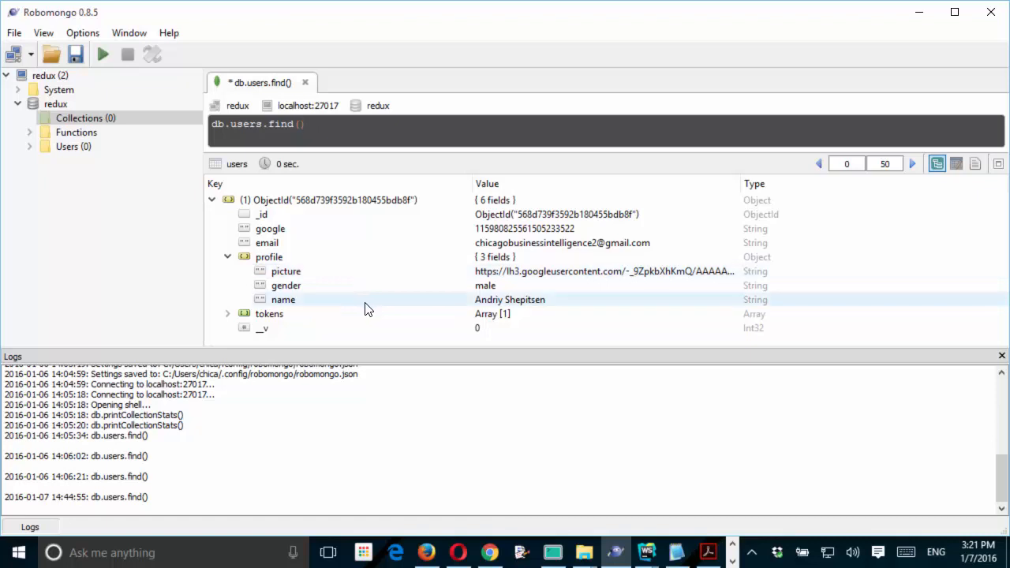
{"action": "left_click", "coordinate": [306, 123]}
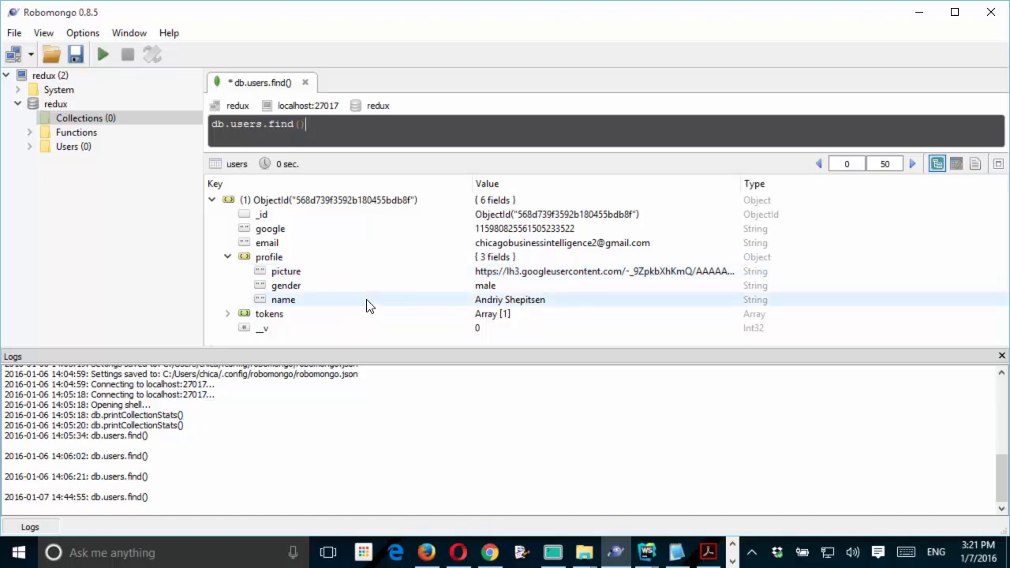
{"action": "mouse_move", "coordinate": [355, 344]}
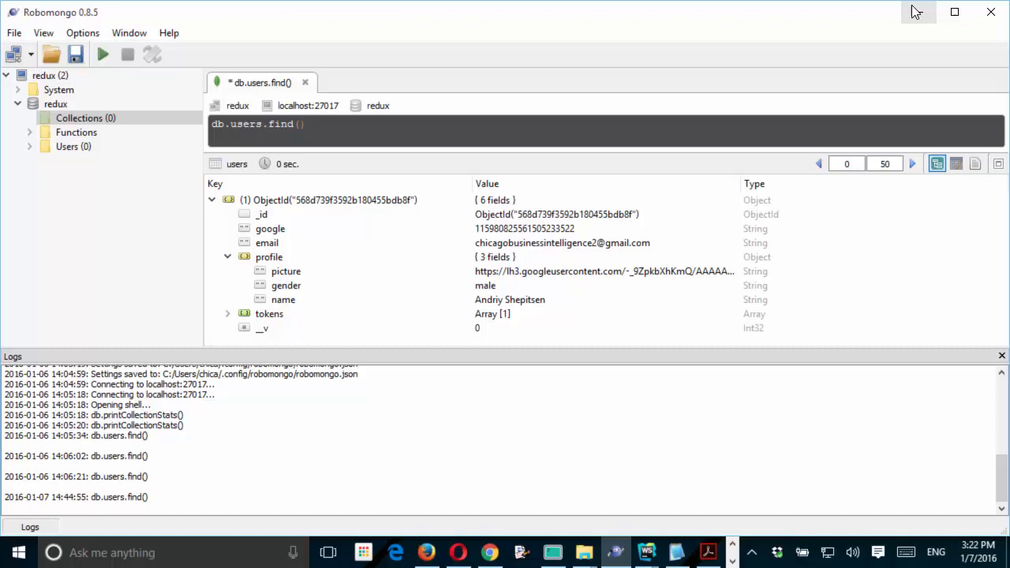
{"action": "left_click", "coordinate": [306, 123]}
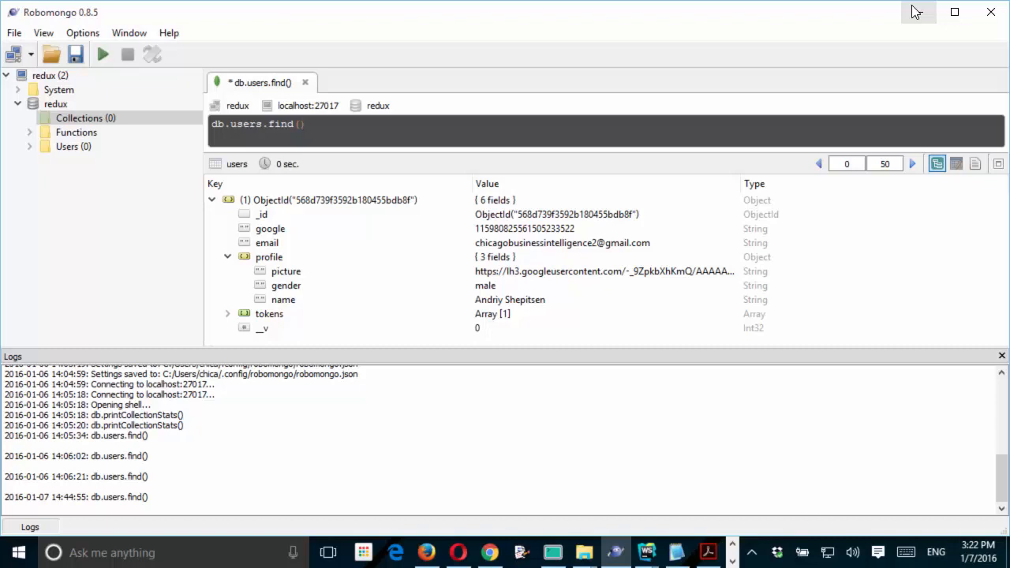
{"action": "mouse_move", "coordinate": [645, 552]}
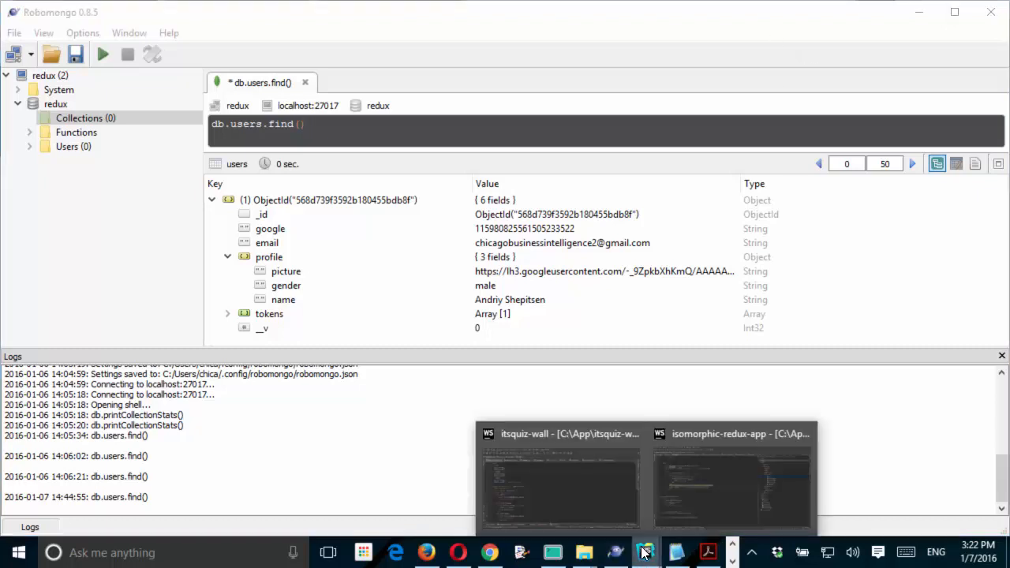
Step: Open shared/reducers/user.js in the itsquiz-wall project to review login and signup states
{"action": "left_click", "coordinate": [560, 481]}
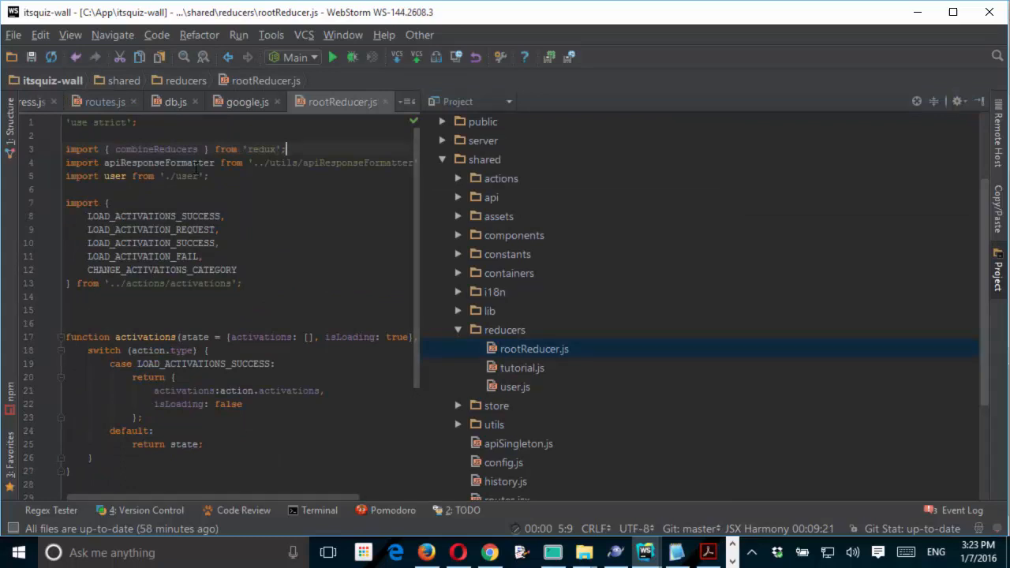
{"action": "left_click", "coordinate": [515, 387]}
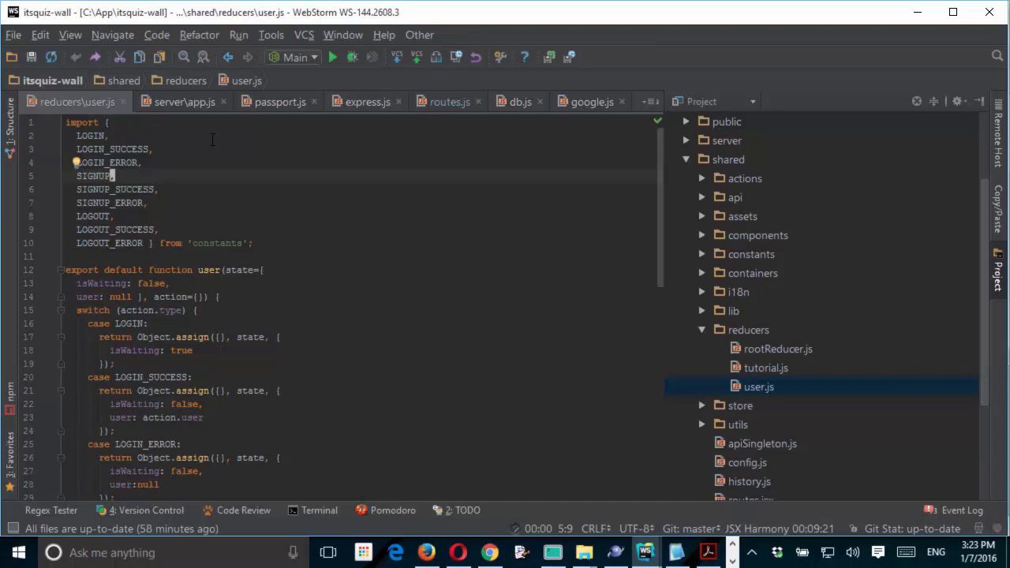
{"action": "mouse_move", "coordinate": [196, 161]}
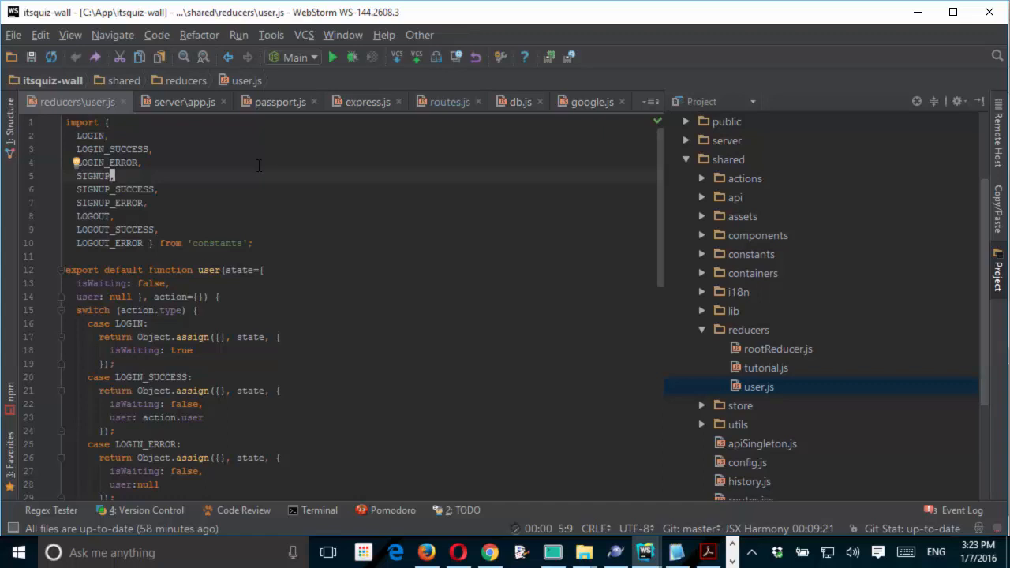
{"action": "mouse_move", "coordinate": [247, 175]}
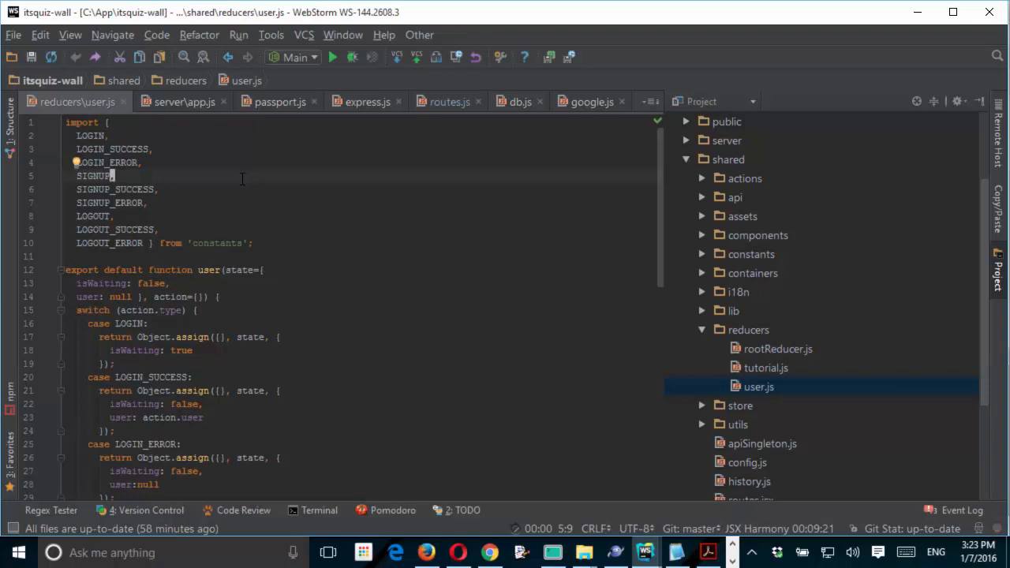
{"action": "mouse_move", "coordinate": [189, 230]}
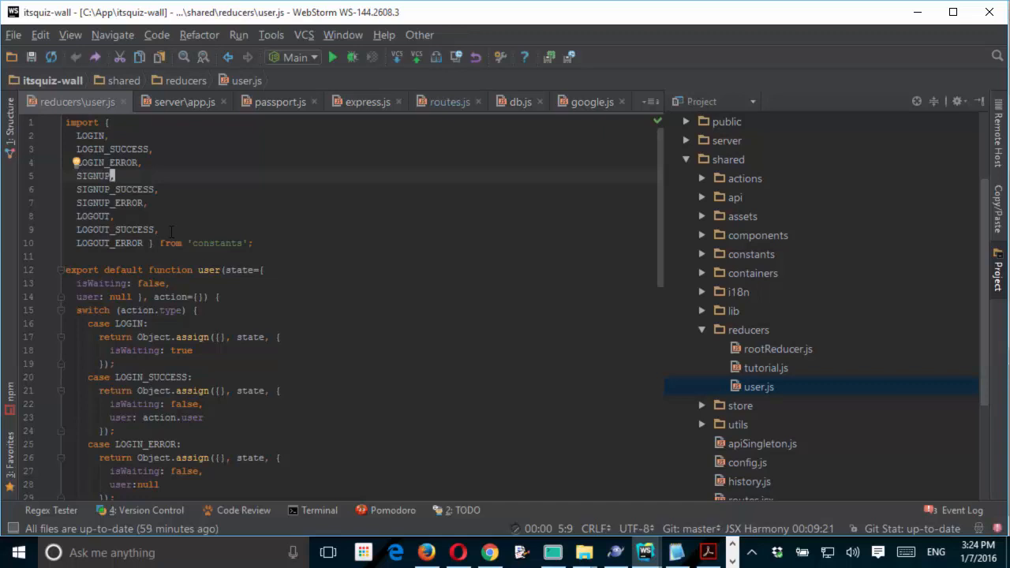
{"action": "mouse_move", "coordinate": [129, 229]}
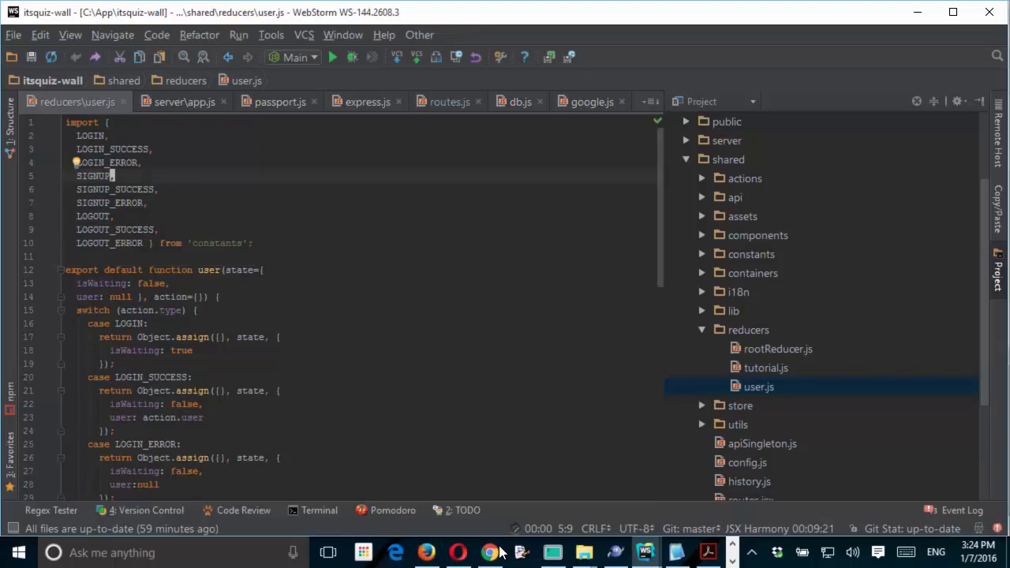
{"action": "left_click", "coordinate": [489, 552]}
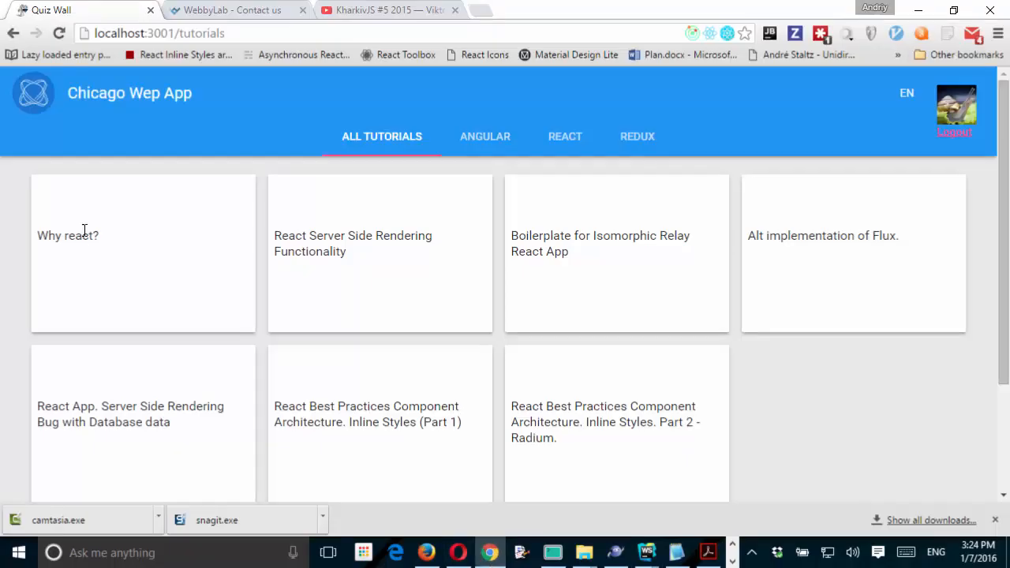
{"action": "mouse_move", "coordinate": [104, 240]}
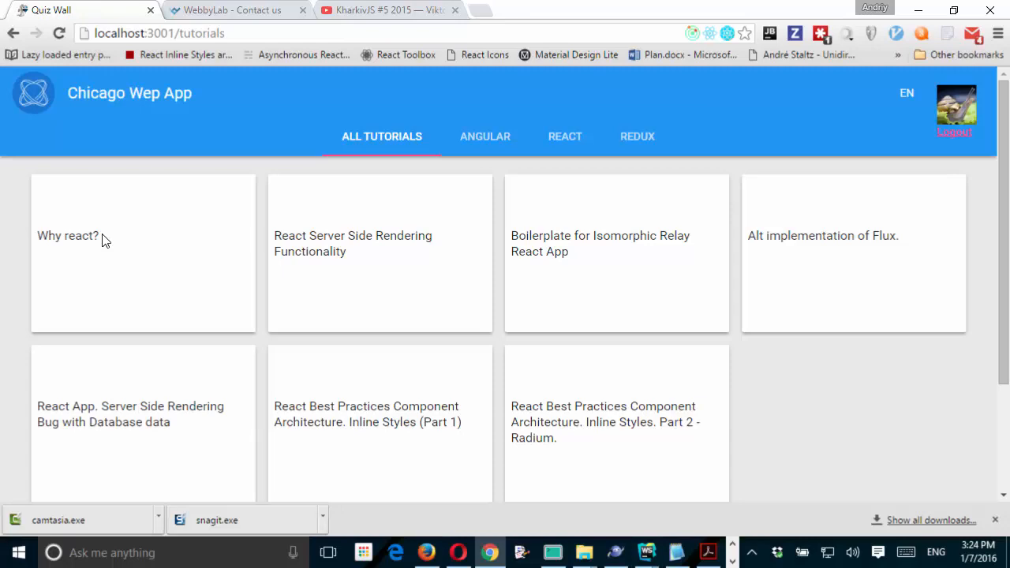
{"action": "left_click", "coordinate": [645, 552]}
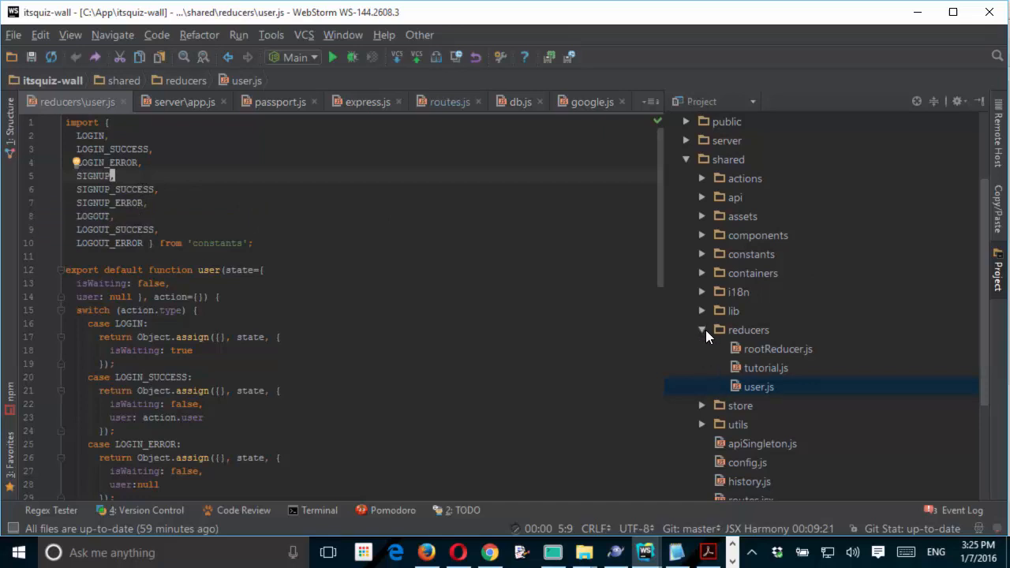
Step: Review the /auth/google routes in server/config/routes.js, then move to the passport Google strategy
{"action": "left_click", "coordinate": [701, 330]}
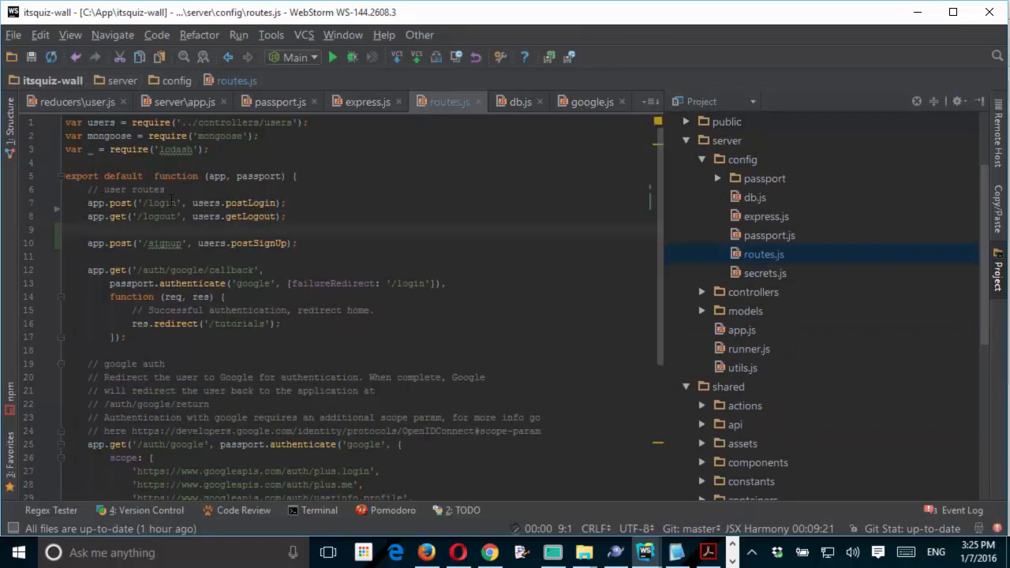
{"action": "scroll", "scroll_direction": "down", "scroll_amount": 3}
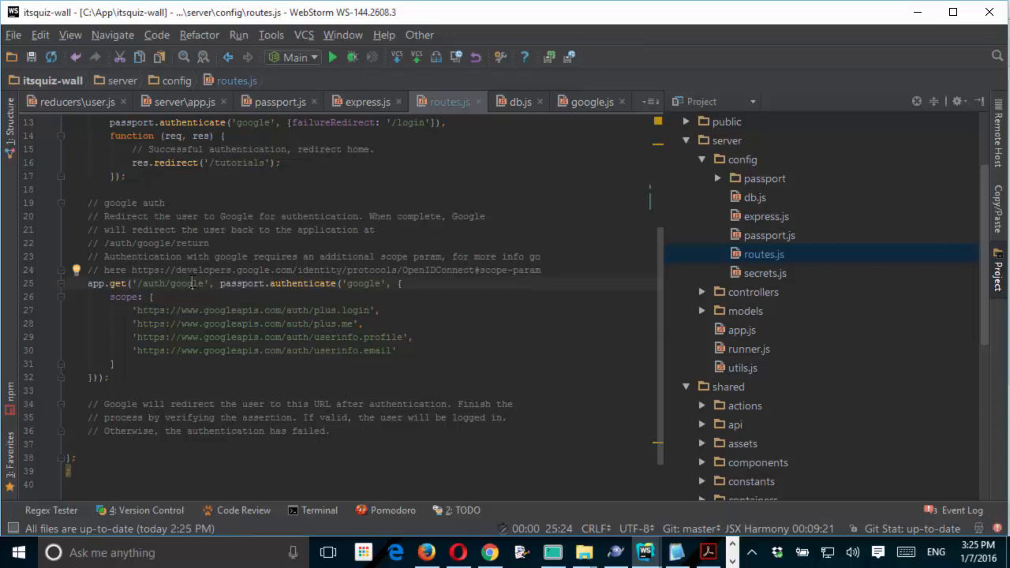
{"action": "left_click", "coordinate": [277, 101]}
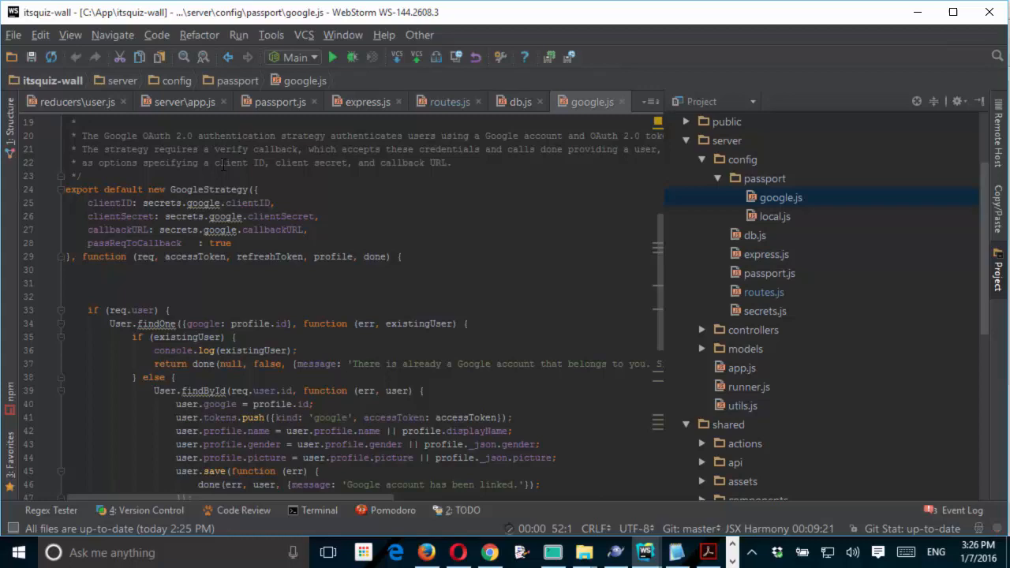
{"action": "mouse_move", "coordinate": [294, 169]}
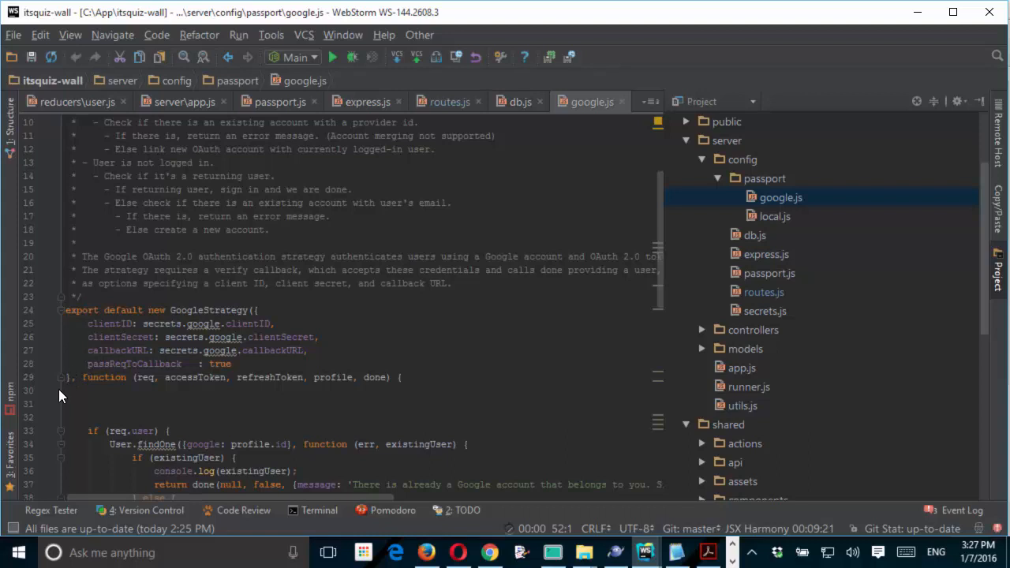
{"action": "mouse_move", "coordinate": [382, 387]}
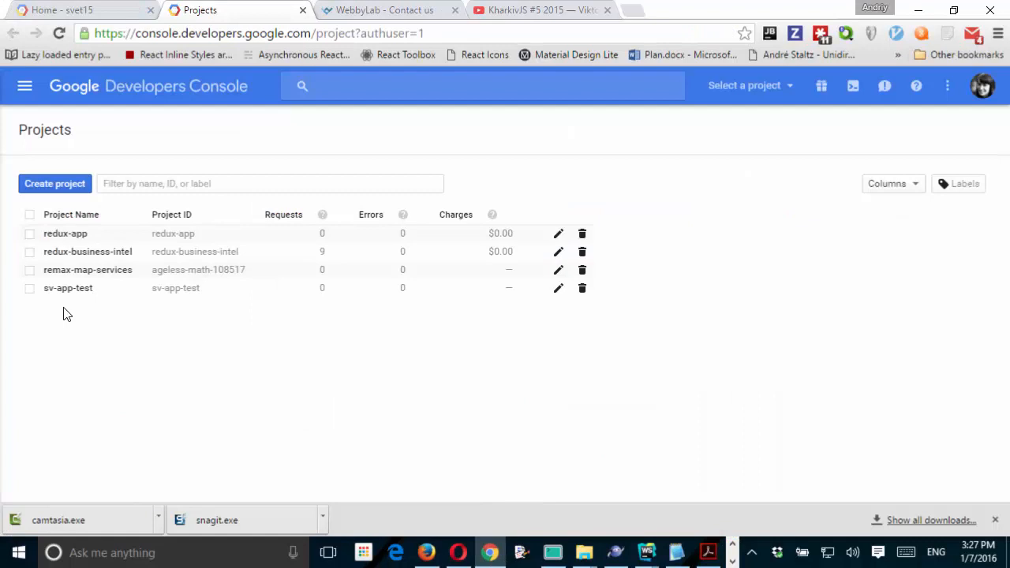
Step: Open the redux-app project's API Manager credentials listing its OAuth 2.0 web client ID
{"action": "left_click", "coordinate": [65, 234]}
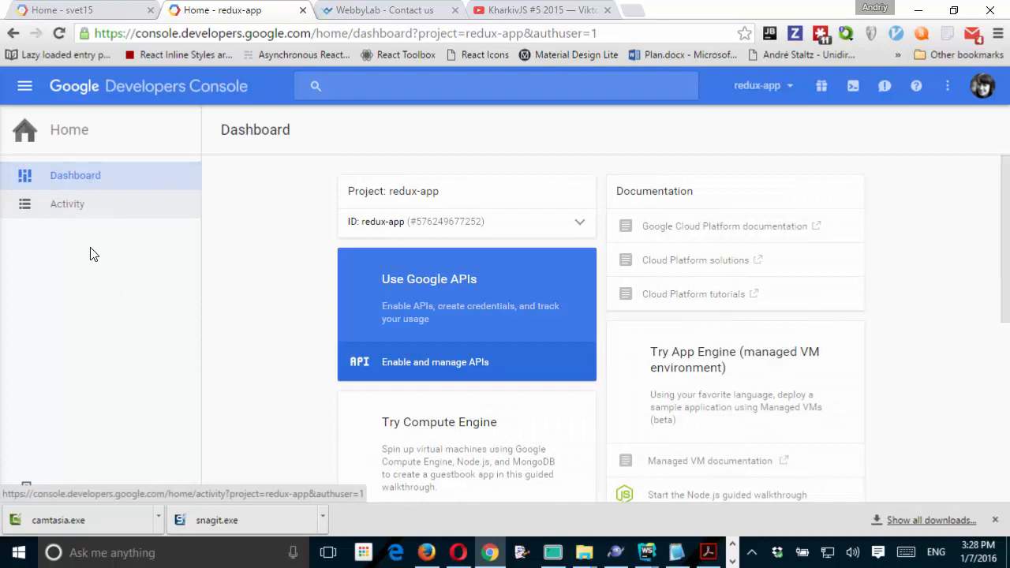
{"action": "mouse_move", "coordinate": [290, 204]}
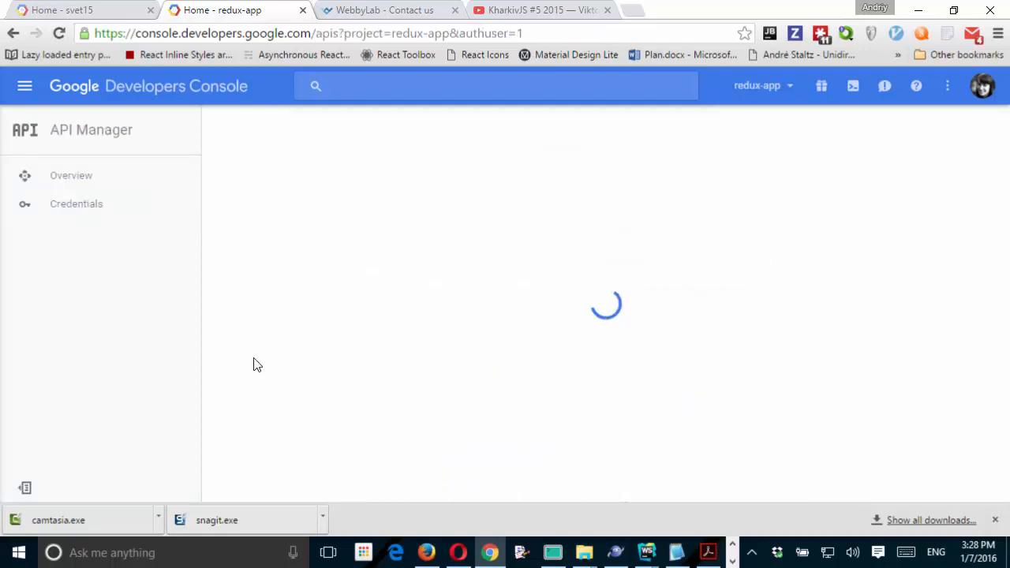
{"action": "left_click", "coordinate": [76, 203]}
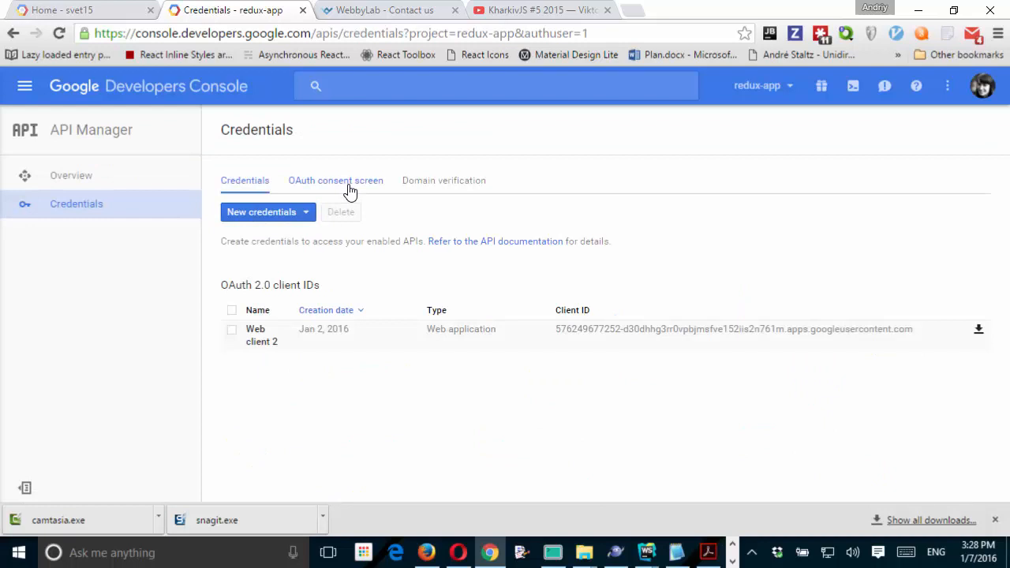
Step: Inspect the OAuth consent screen's product name 'redux-app', then return to the code editor
{"action": "left_click", "coordinate": [334, 180]}
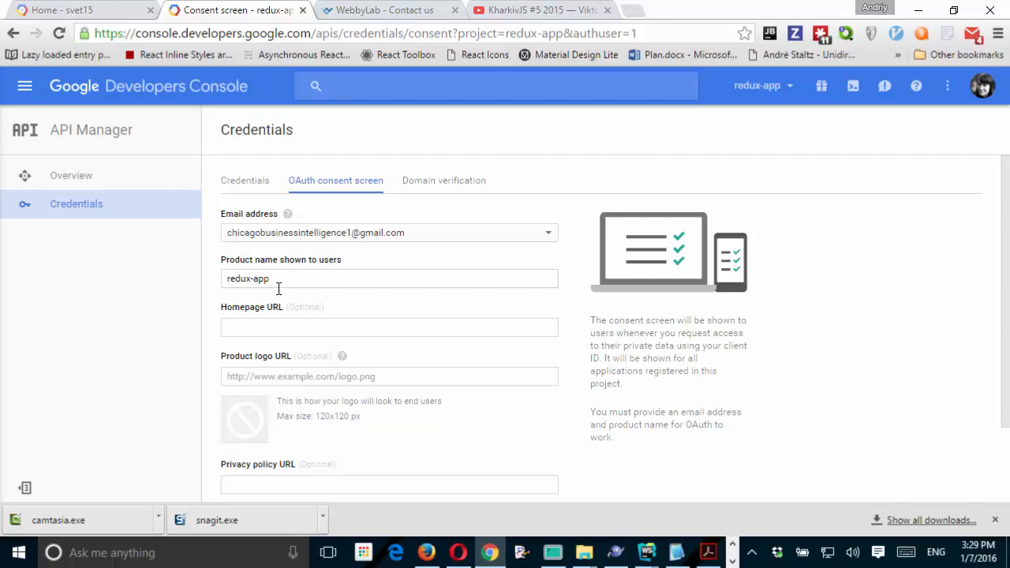
{"action": "left_click", "coordinate": [287, 277]}
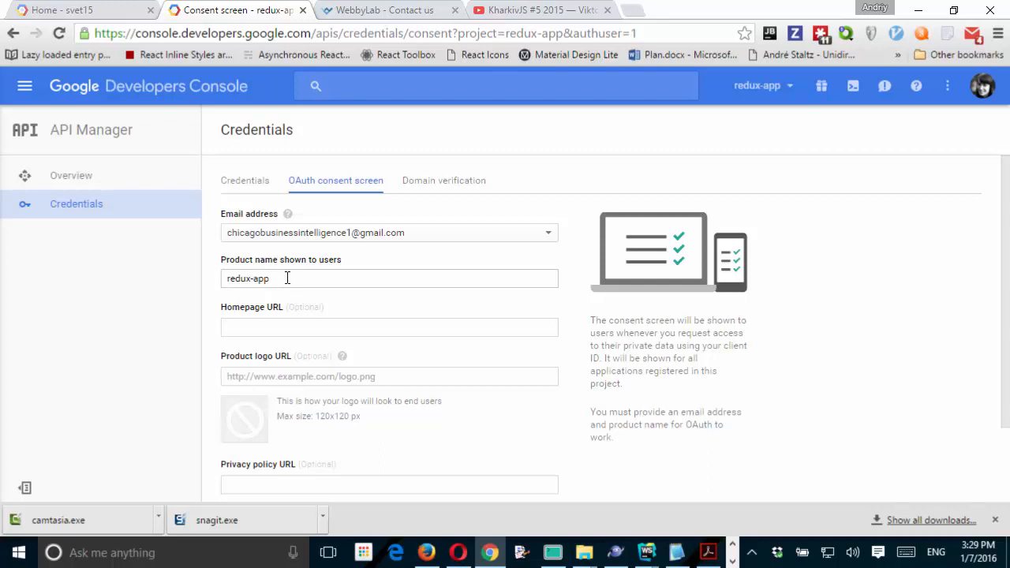
{"action": "mouse_move", "coordinate": [265, 277]}
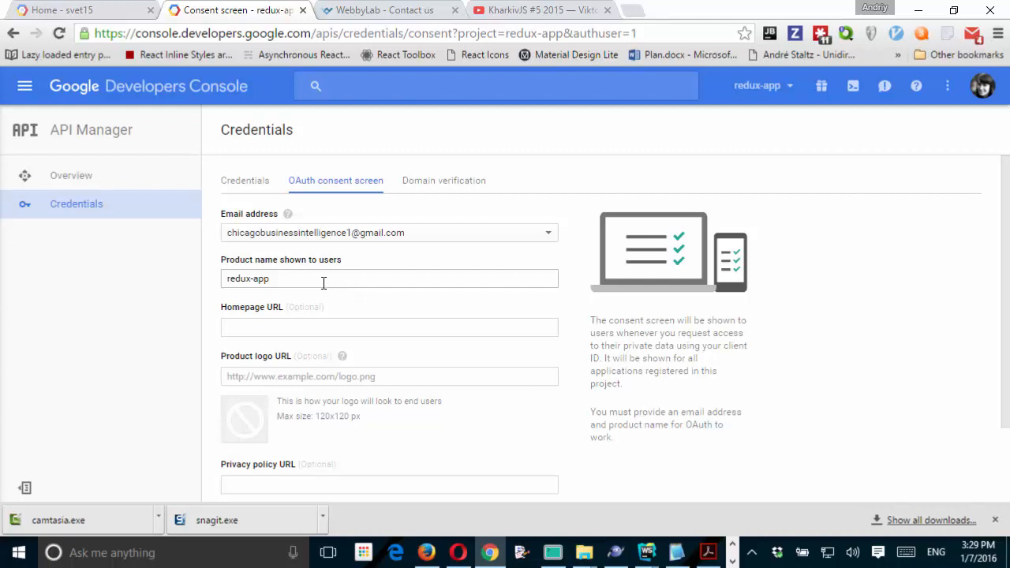
{"action": "mouse_move", "coordinate": [673, 96]}
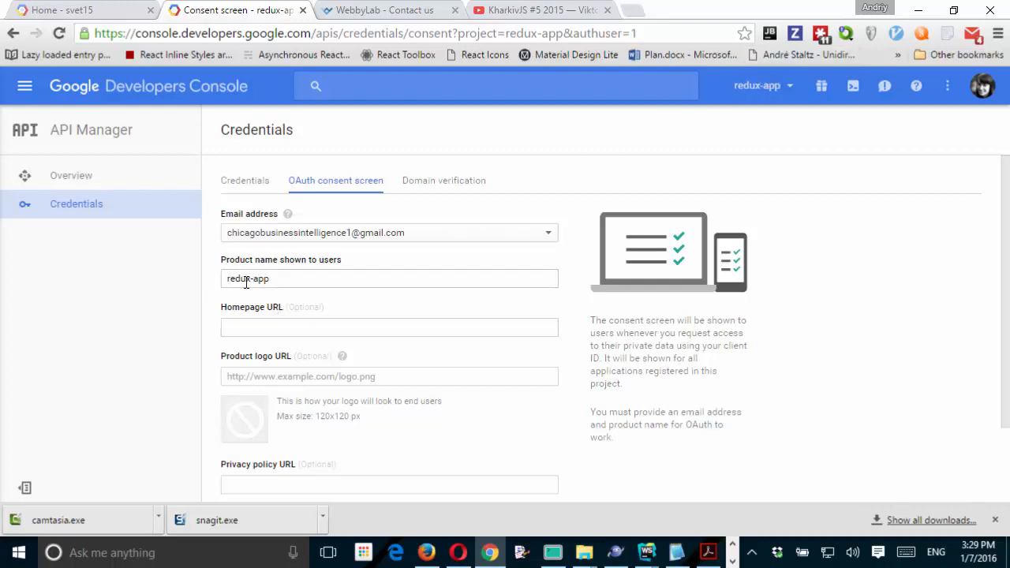
{"action": "mouse_move", "coordinate": [319, 272]}
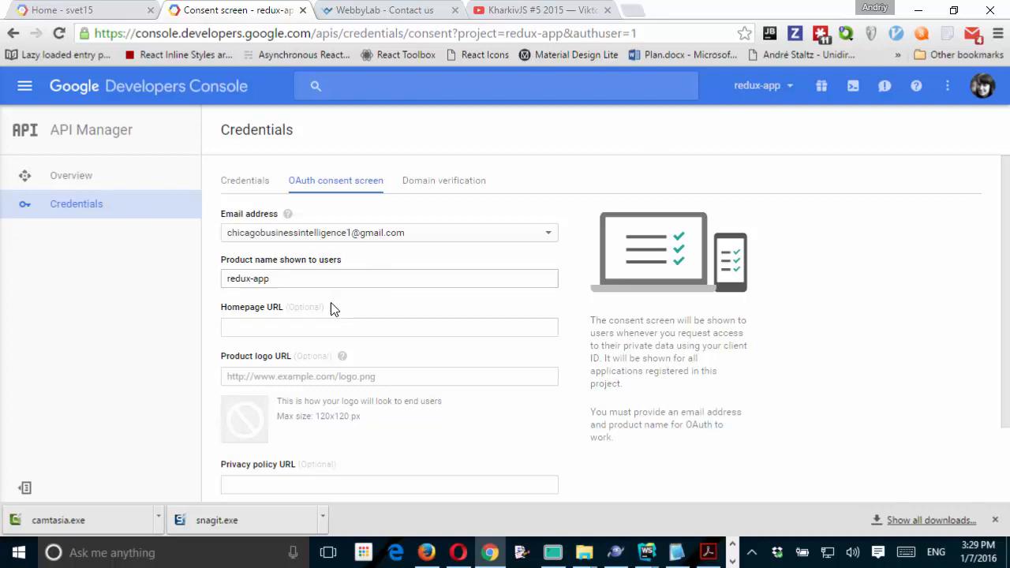
{"action": "left_click", "coordinate": [268, 278]}
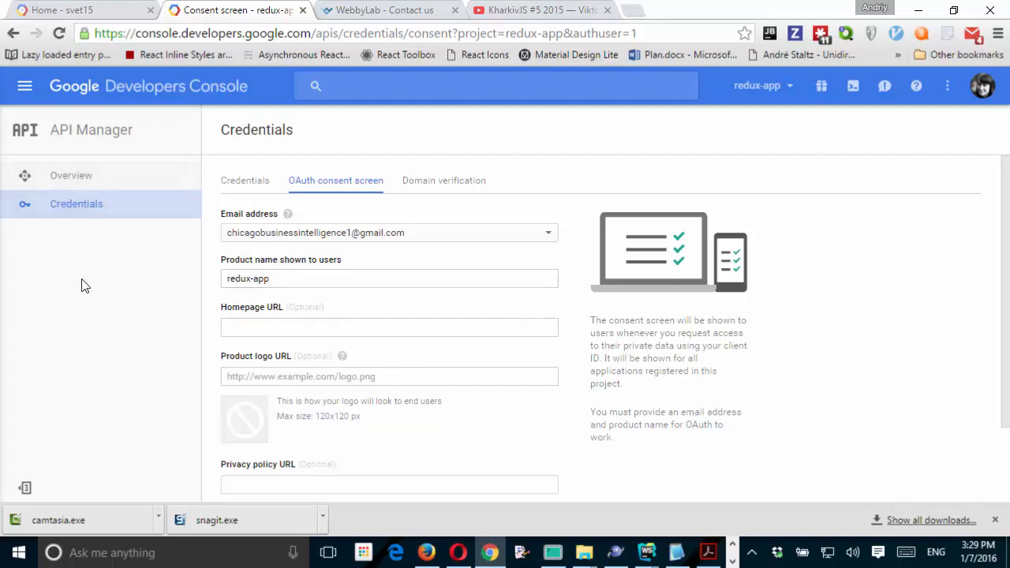
{"action": "mouse_move", "coordinate": [471, 205]}
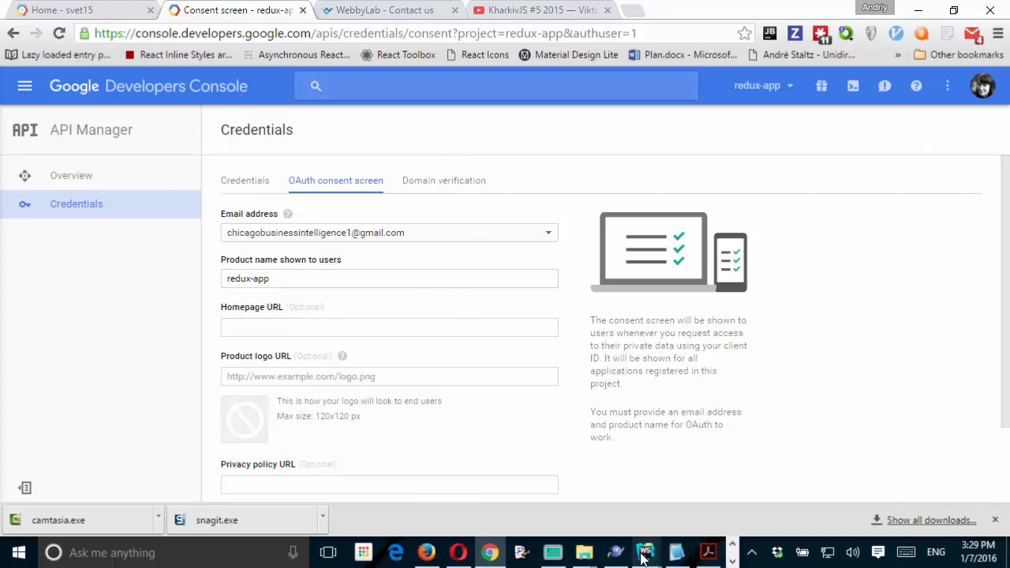
{"action": "left_click", "coordinate": [647, 552]}
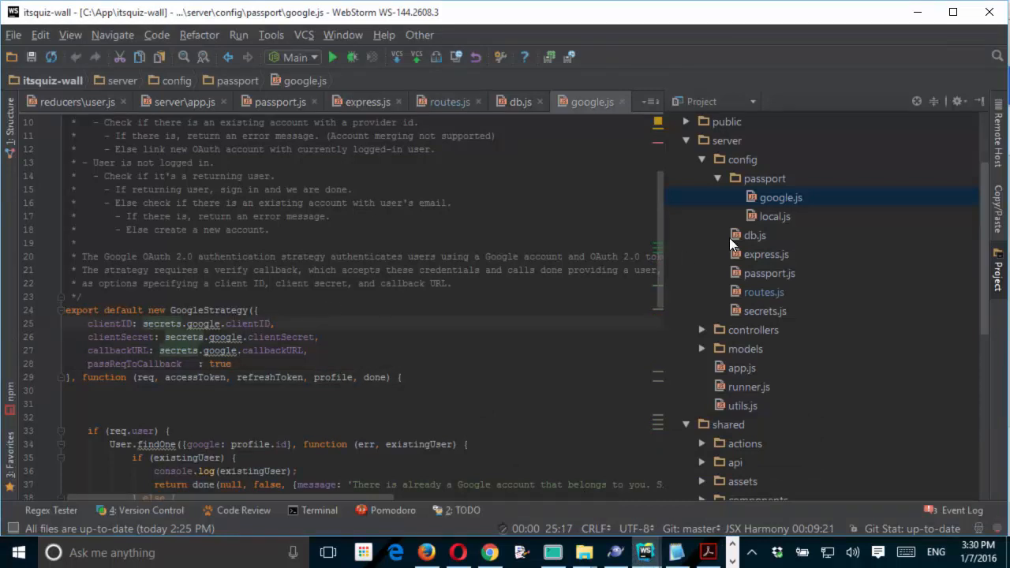
Step: Collapse the config folder and return to routes.js at the Google callback redirecting to tutorials
{"action": "left_click", "coordinate": [701, 158]}
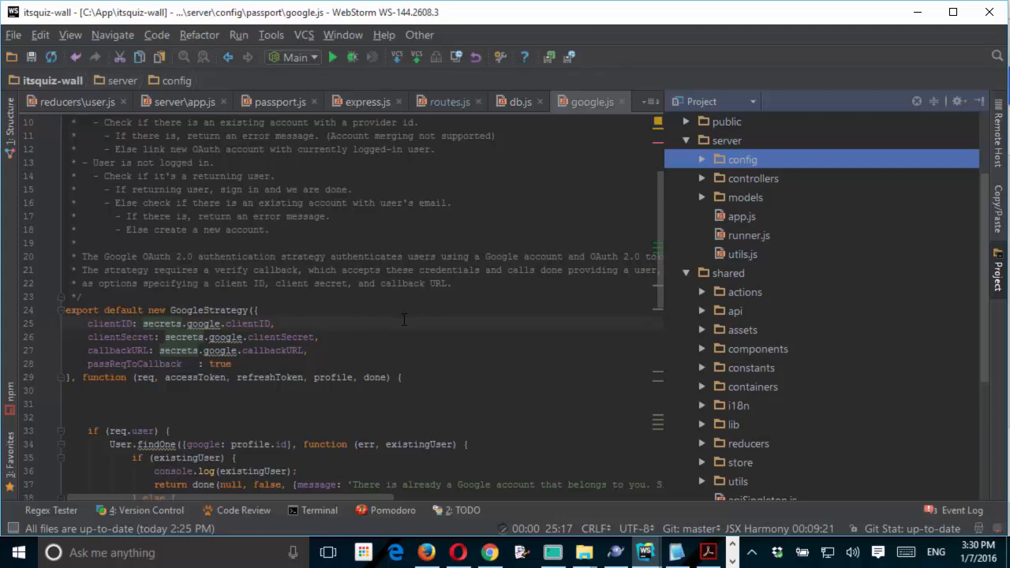
{"action": "scroll", "scroll_direction": "down", "scroll_amount": 3}
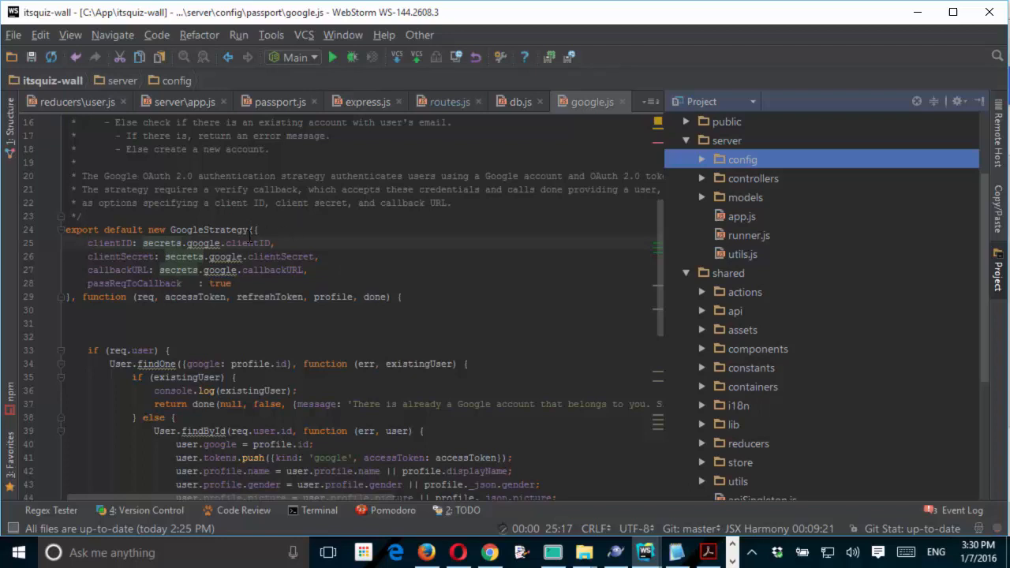
{"action": "mouse_move", "coordinate": [306, 366]}
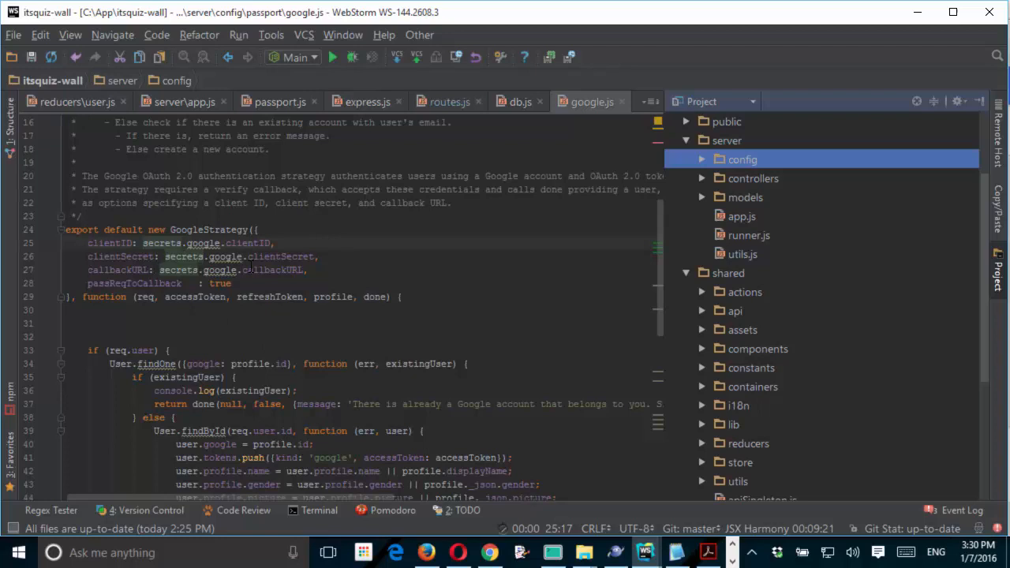
{"action": "left_click", "coordinate": [448, 101]}
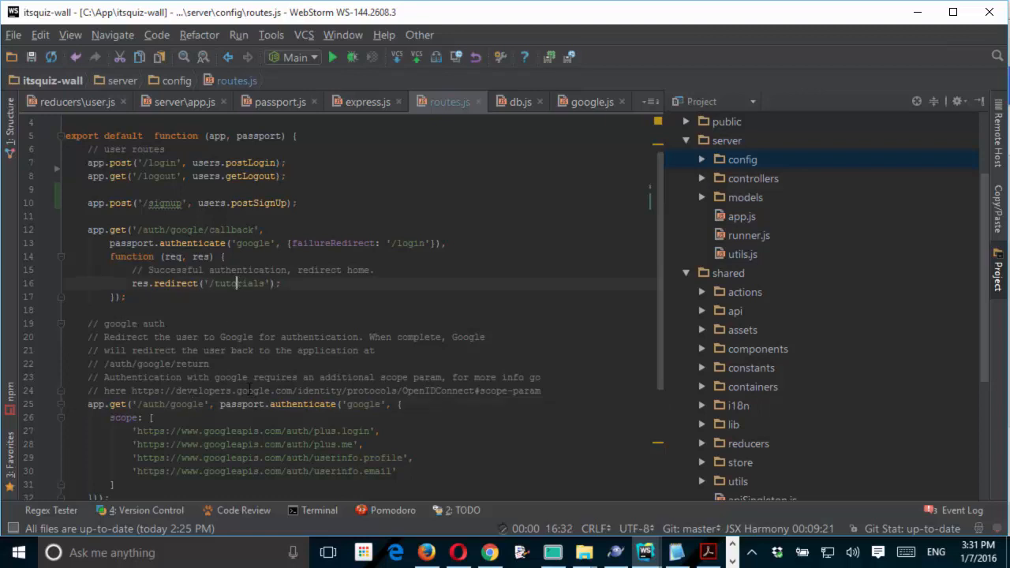
Step: Scroll google.js down to the User.findOne block linking a Google account to a user
{"action": "scroll", "scroll_direction": "down", "scroll_amount": 3}
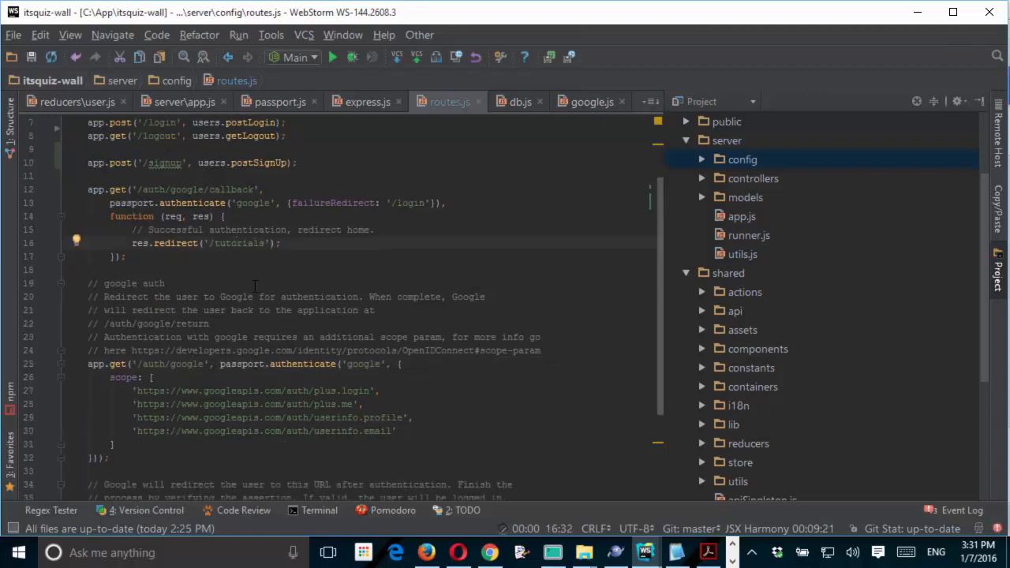
{"action": "scroll", "scroll_direction": "down", "scroll_amount": 3}
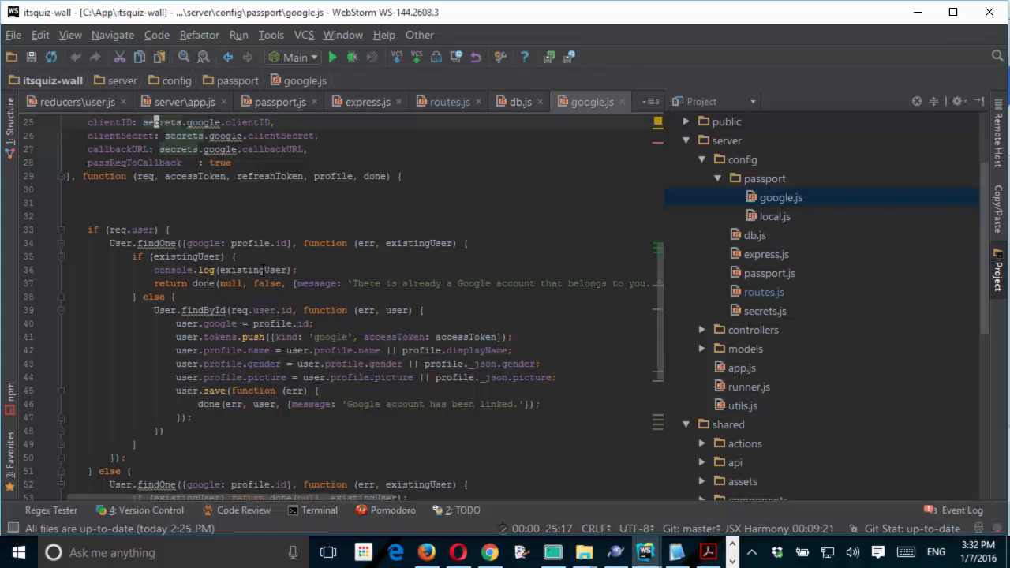
Step: Finish reviewing google.js and switch to passport.js with user serialization and strategy registration
{"action": "scroll", "scroll_direction": "down", "scroll_amount": 3}
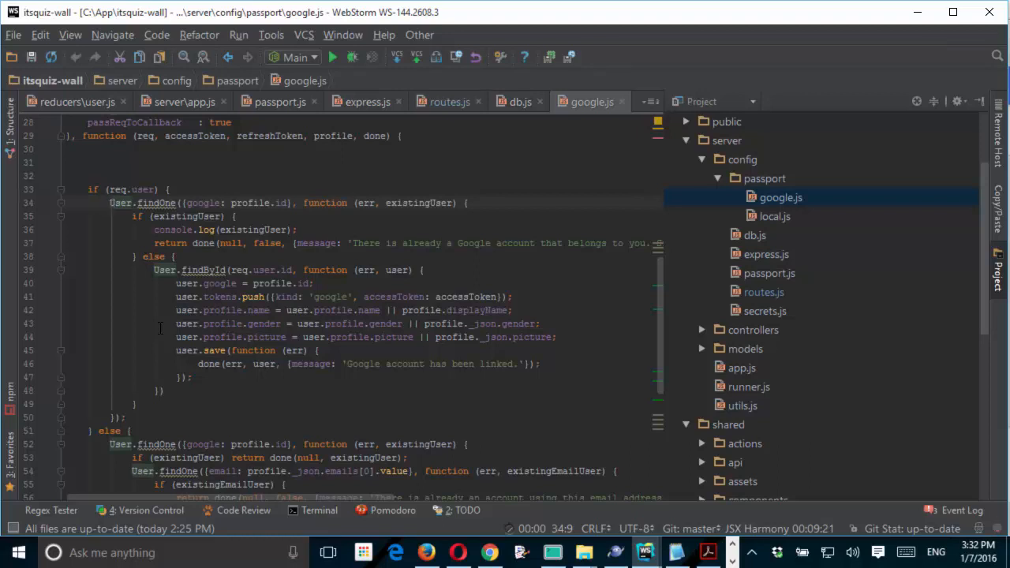
{"action": "left_click", "coordinate": [111, 202]}
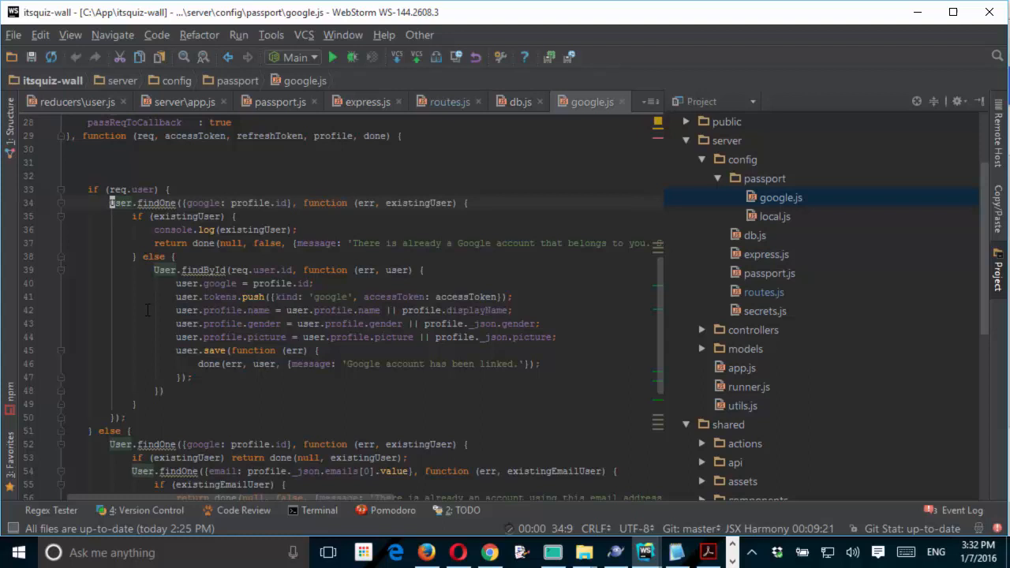
{"action": "mouse_move", "coordinate": [202, 270]}
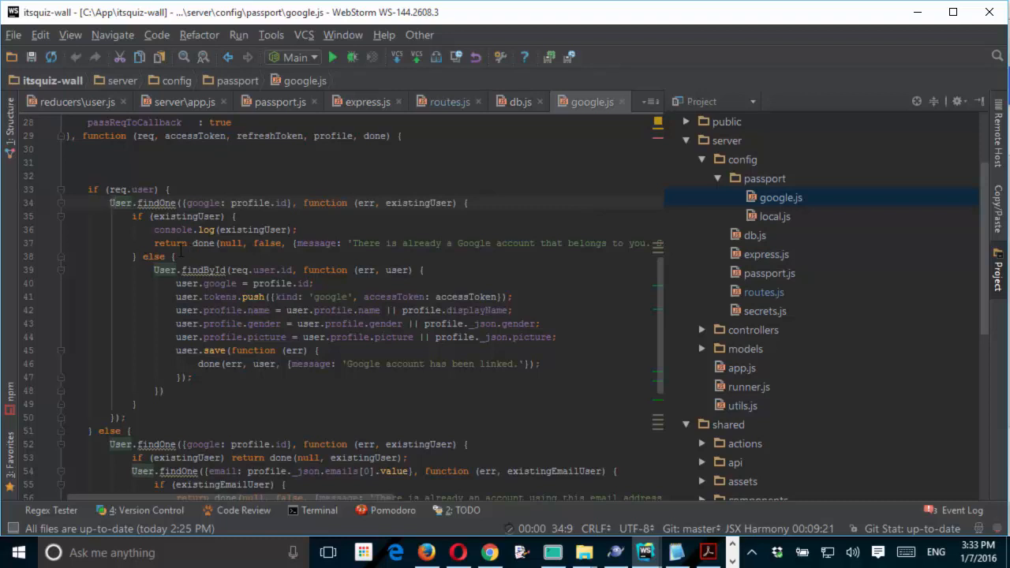
{"action": "left_click", "coordinate": [277, 101]}
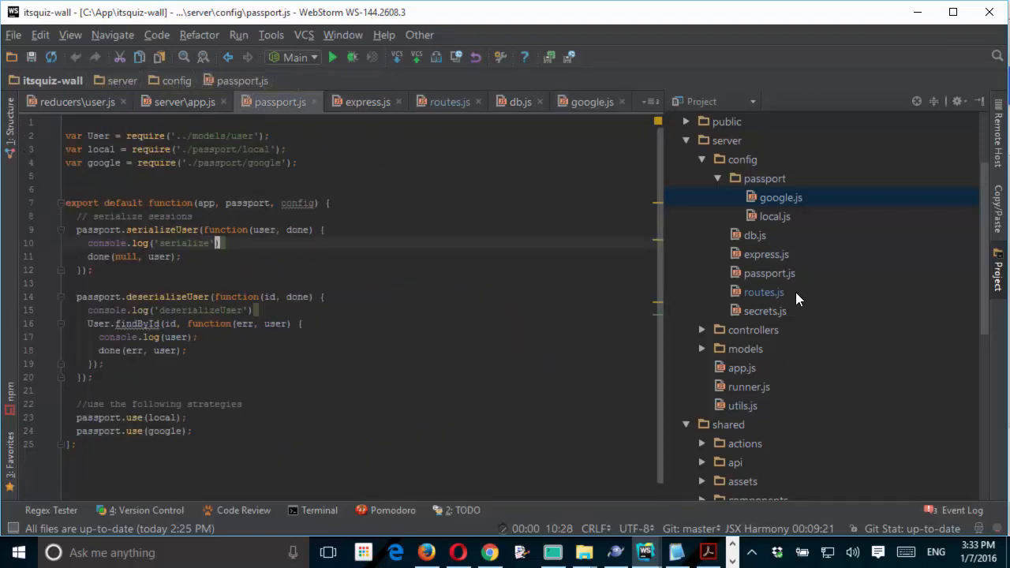
Step: Review server/app.js where passport, express and React Router request matching are configured
{"action": "left_click", "coordinate": [185, 101]}
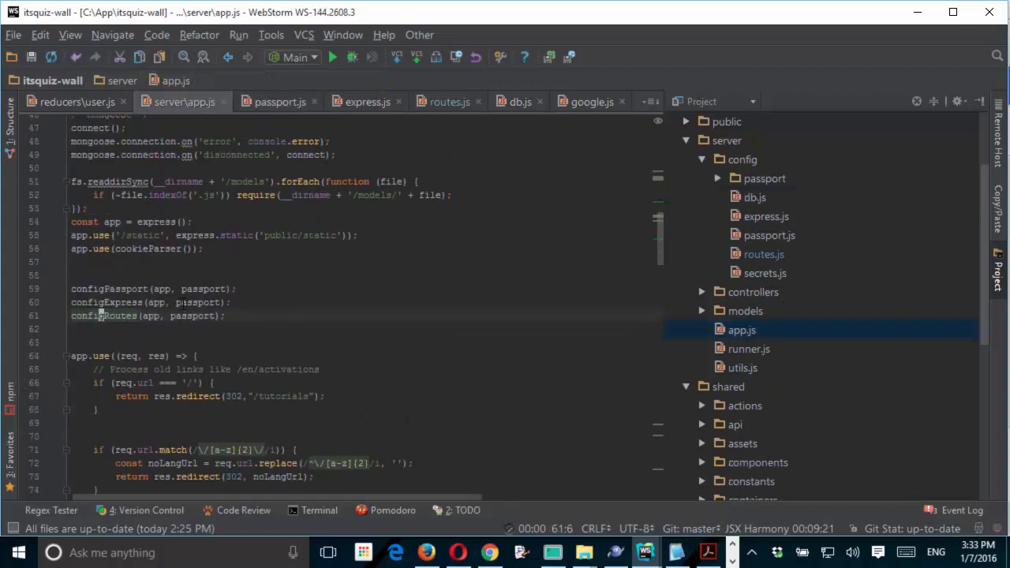
{"action": "mouse_move", "coordinate": [233, 328]}
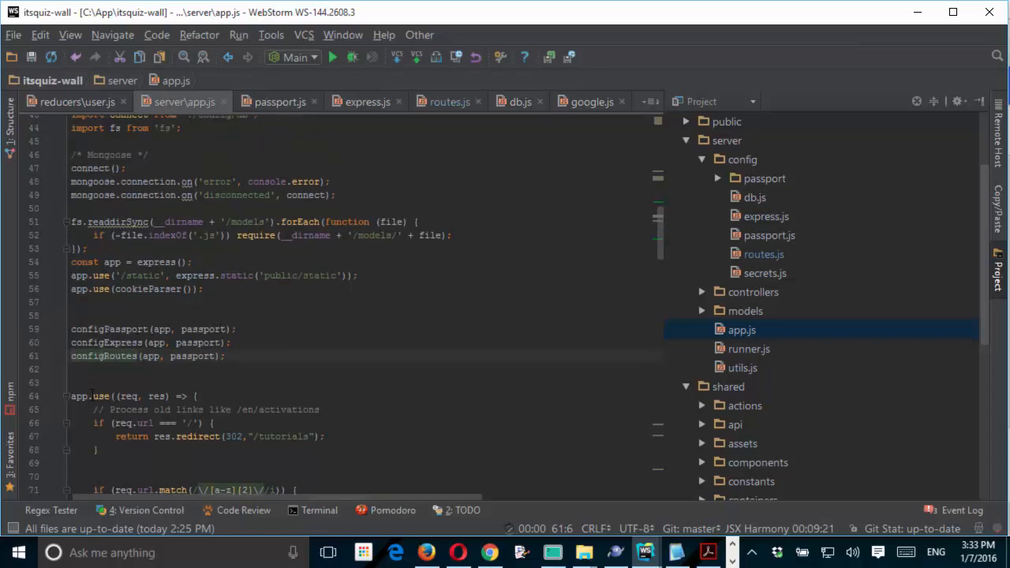
{"action": "scroll", "scroll_direction": "down", "scroll_amount": 3}
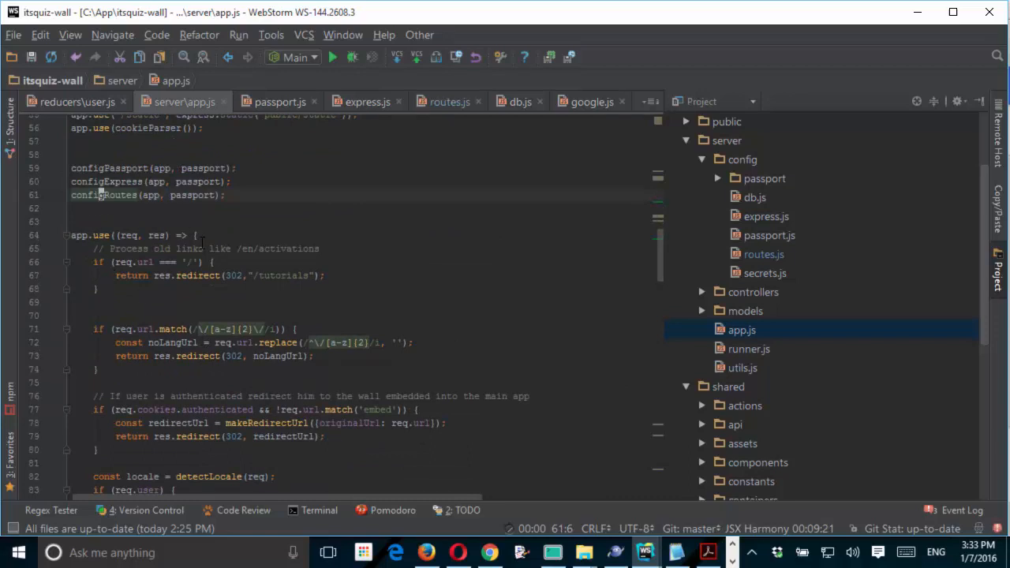
{"action": "mouse_move", "coordinate": [246, 214]}
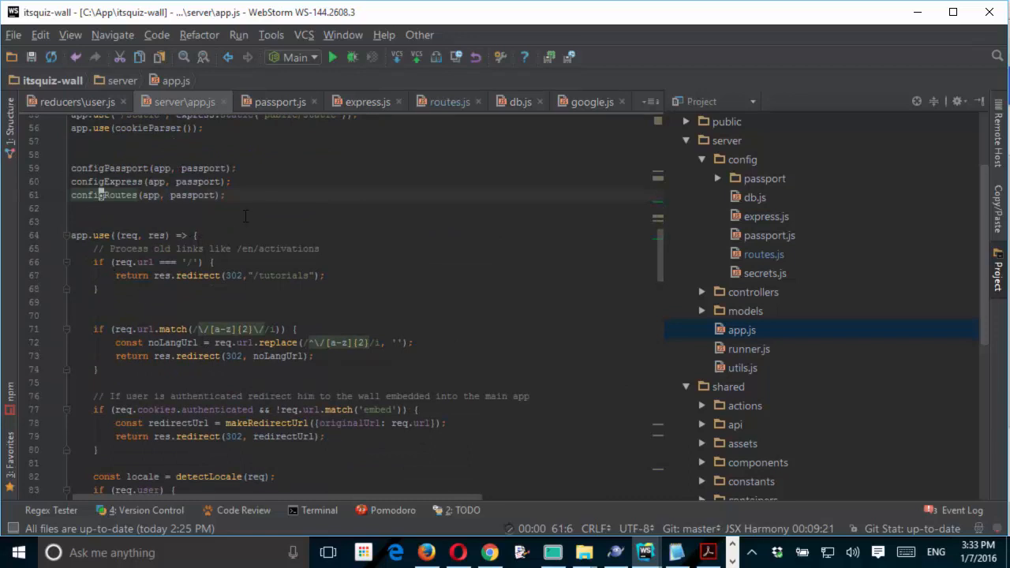
{"action": "scroll", "scroll_direction": "down", "scroll_amount": 3}
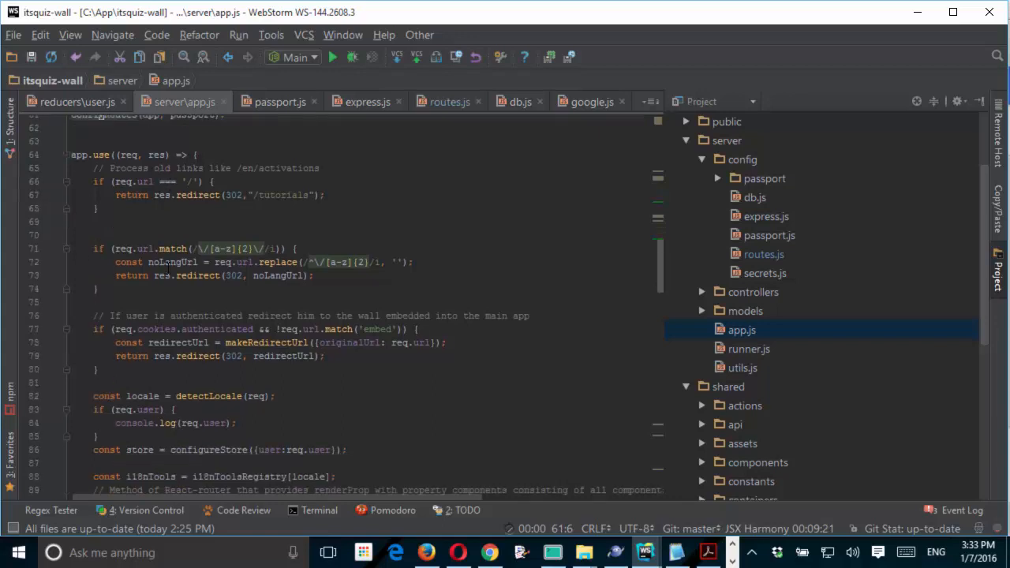
{"action": "scroll", "scroll_direction": "down", "scroll_amount": 3}
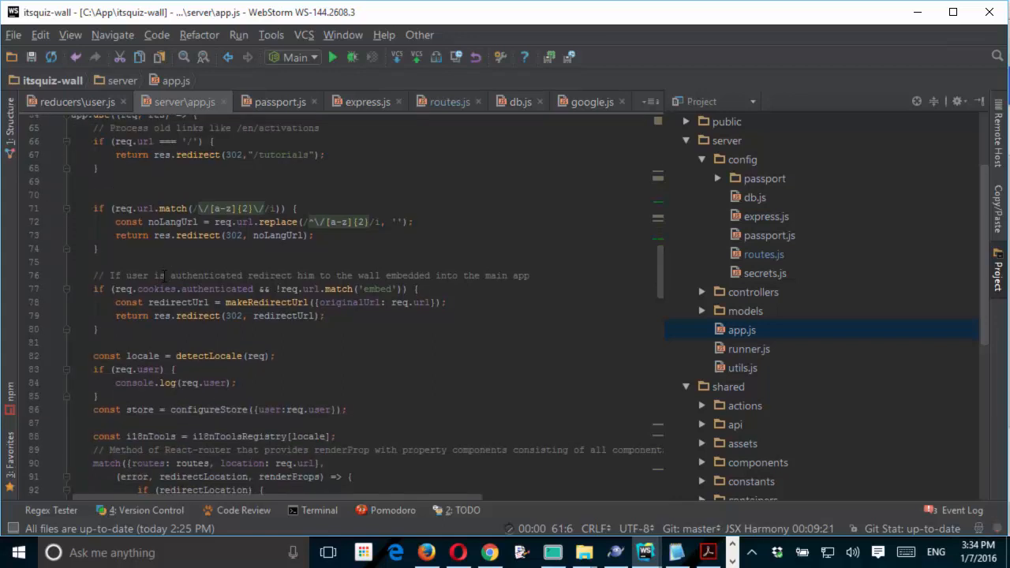
{"action": "scroll", "scroll_direction": "down", "scroll_amount": 3}
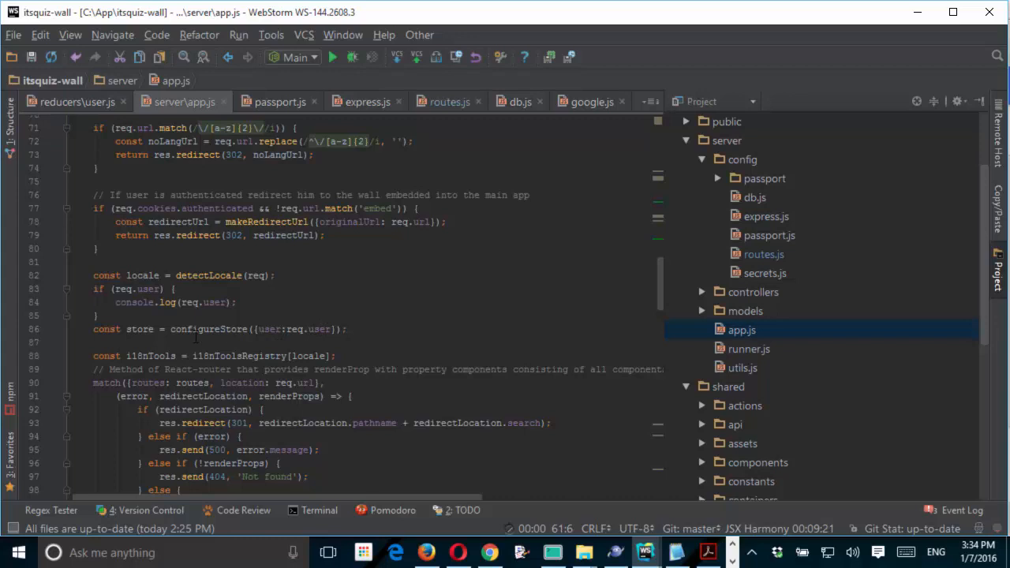
{"action": "mouse_move", "coordinate": [259, 337]}
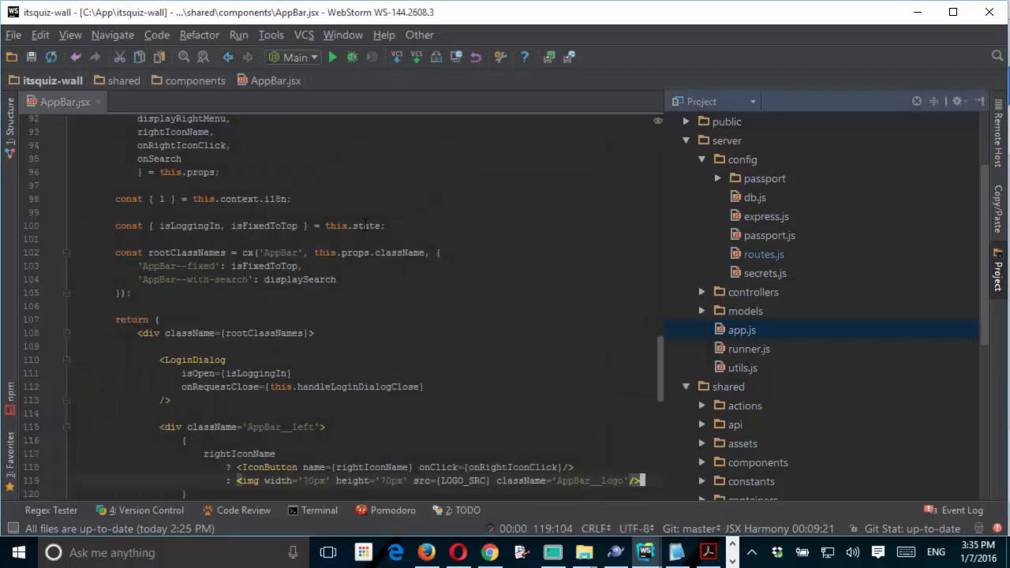
Step: Review AppBar's mapStateToProps and User / Sign in rendering, then bring Chrome forward
{"action": "scroll", "scroll_direction": "down", "scroll_amount": 3}
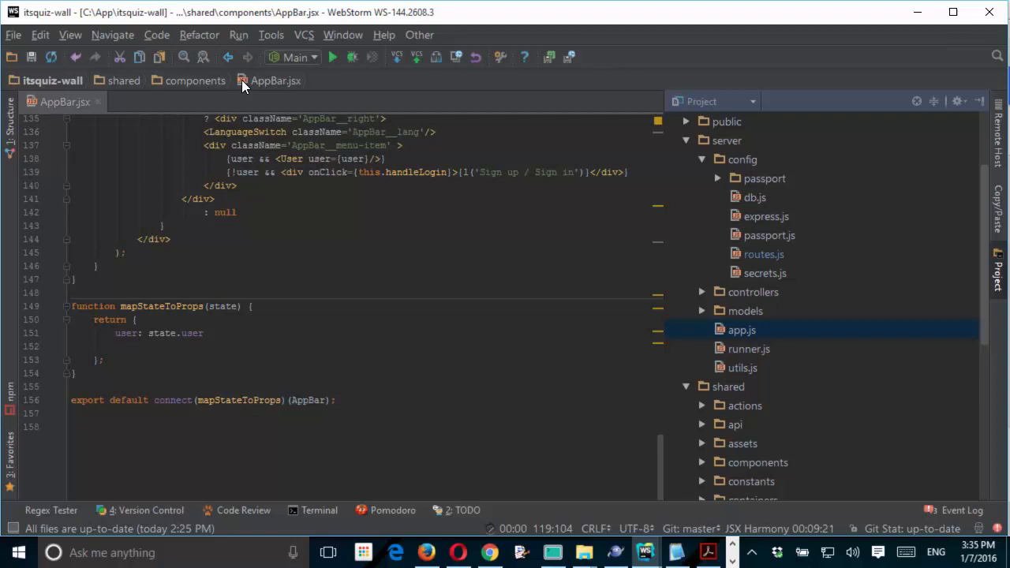
{"action": "mouse_move", "coordinate": [246, 90]}
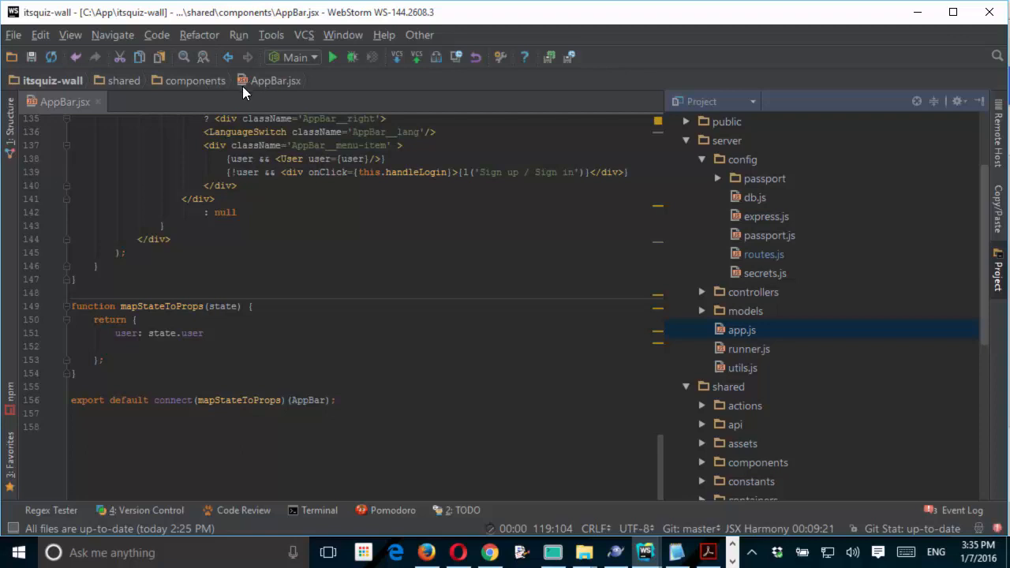
{"action": "mouse_move", "coordinate": [116, 97]}
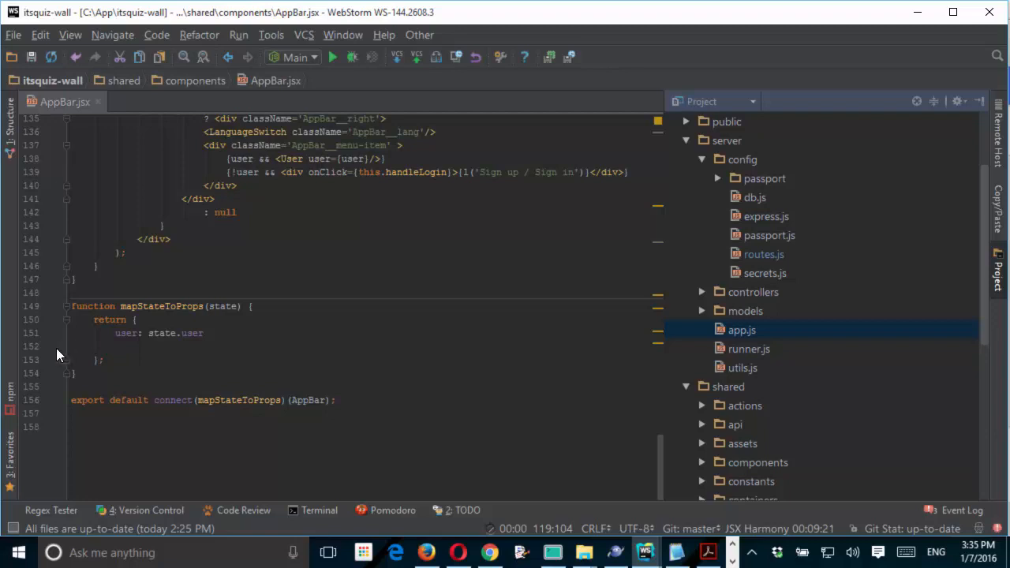
{"action": "mouse_move", "coordinate": [14, 341]}
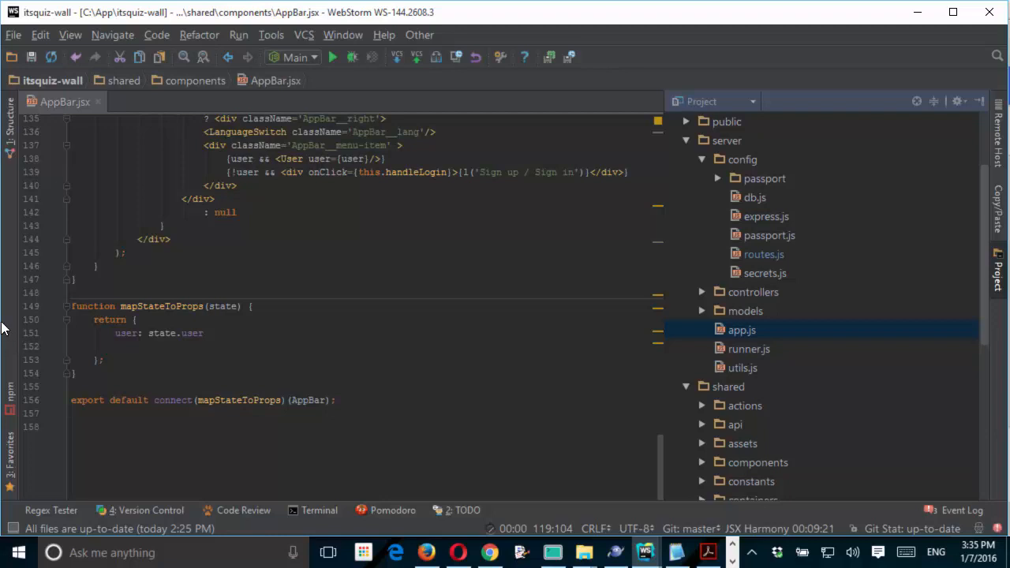
{"action": "mouse_move", "coordinate": [114, 101]}
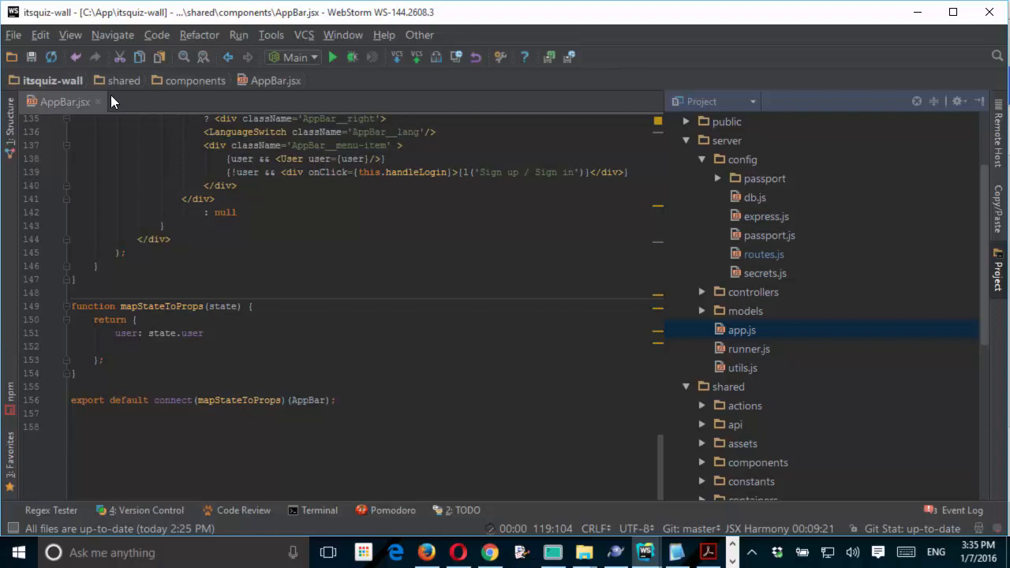
{"action": "mouse_move", "coordinate": [197, 89]}
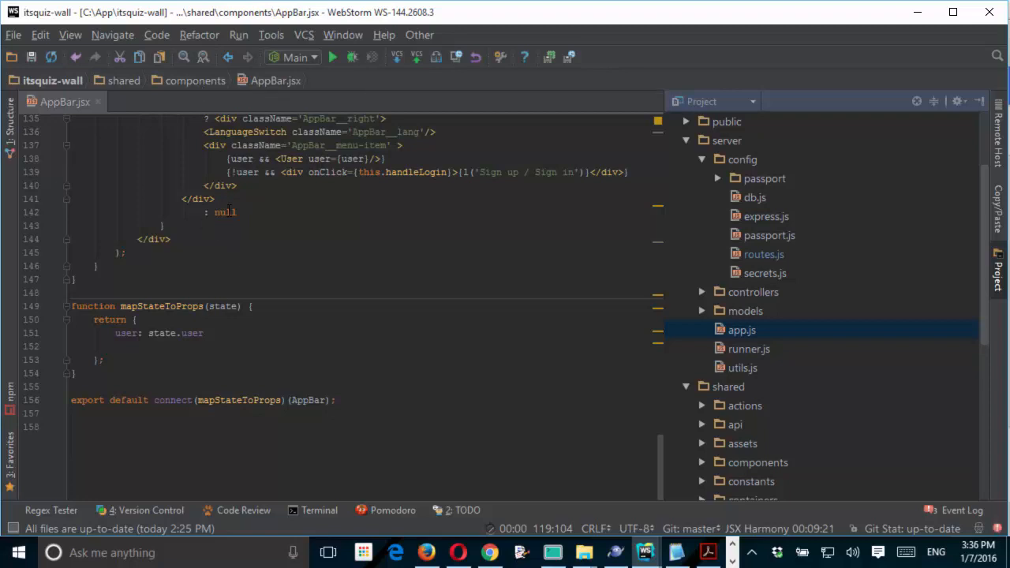
{"action": "mouse_move", "coordinate": [417, 394]}
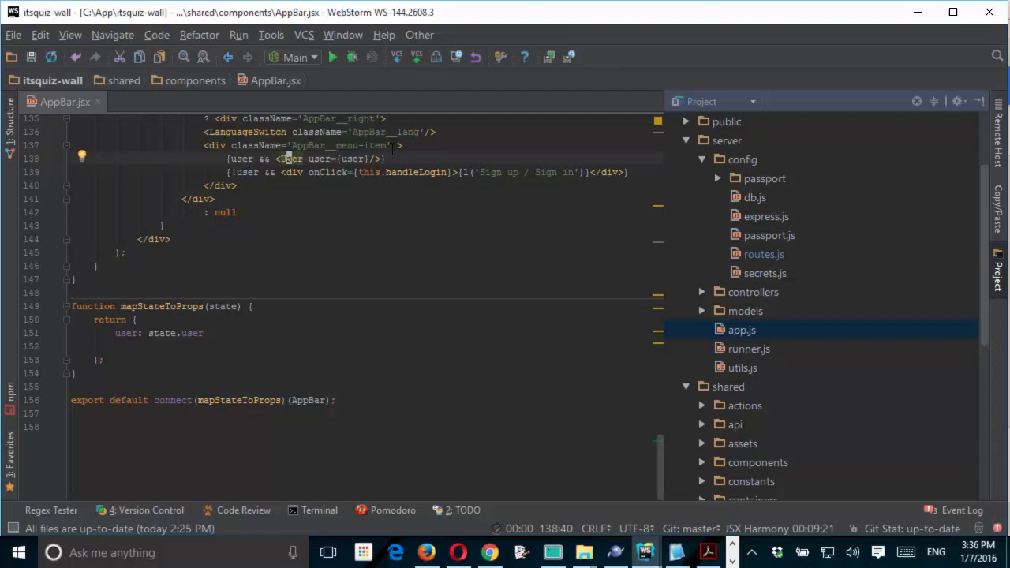
{"action": "left_click", "coordinate": [490, 552]}
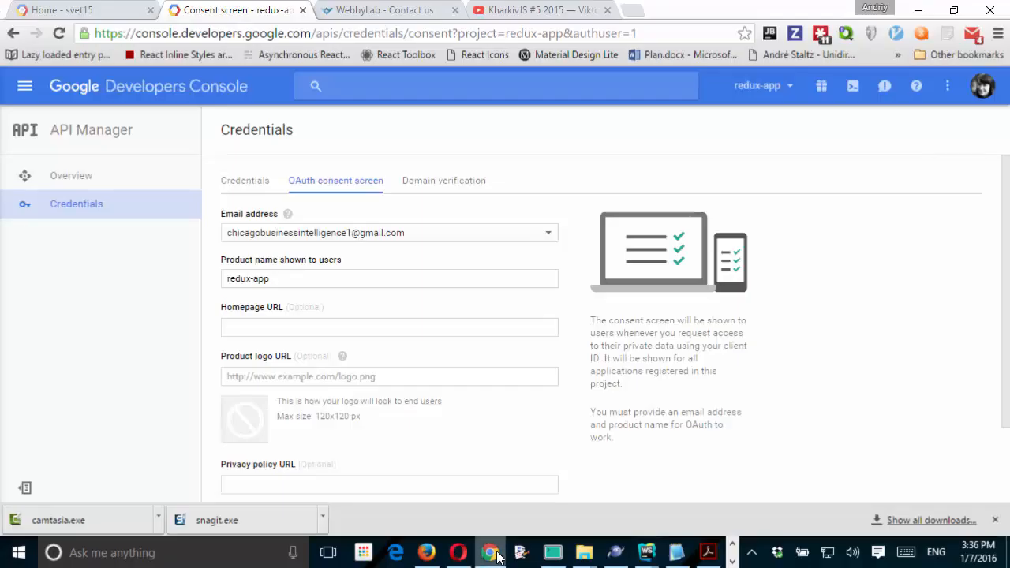
Step: Switch to the Quiz Wall tab at localhost:3001/tutorials showing Sign up / Sign in
{"action": "left_click", "coordinate": [76, 10]}
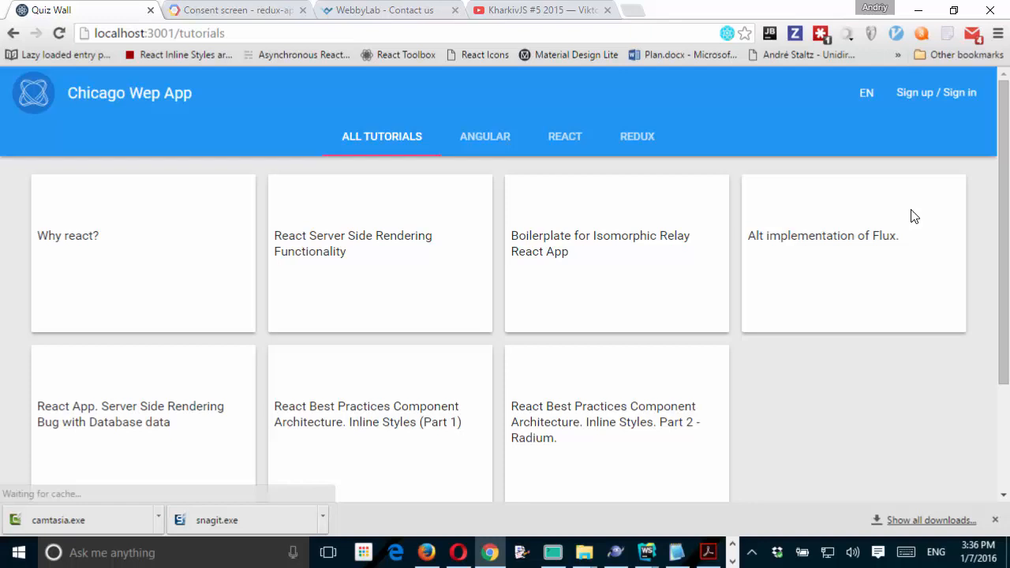
{"action": "mouse_move", "coordinate": [955, 95]}
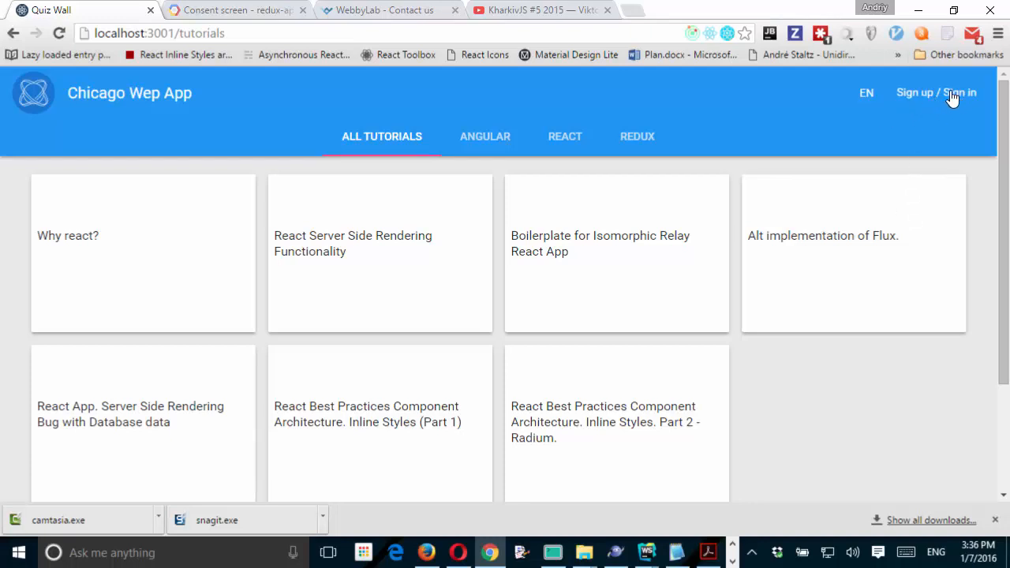
{"action": "mouse_move", "coordinate": [968, 109]}
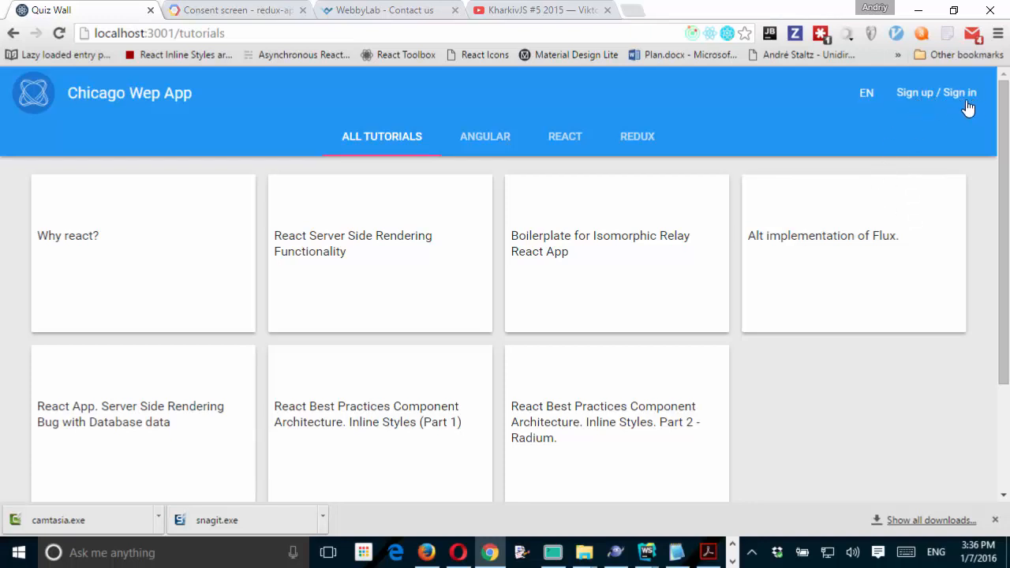
{"action": "mouse_move", "coordinate": [999, 183]}
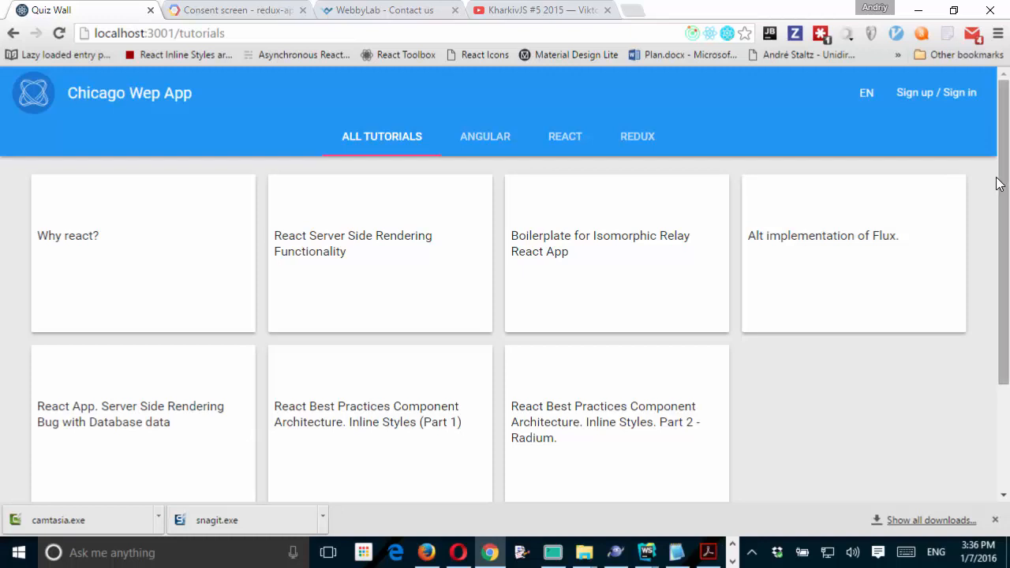
{"action": "mouse_move", "coordinate": [909, 221]}
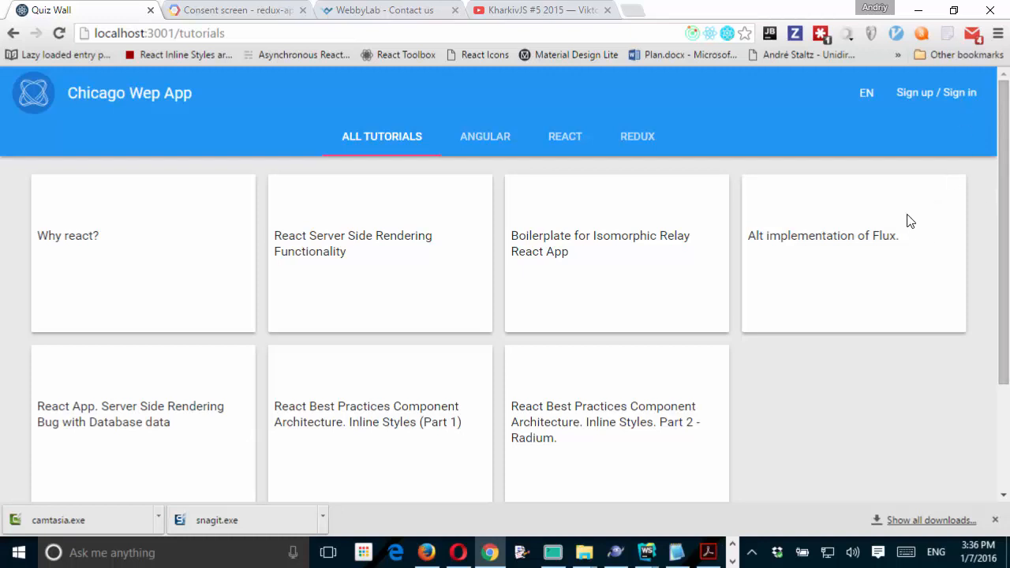
{"action": "mouse_move", "coordinate": [944, 96]}
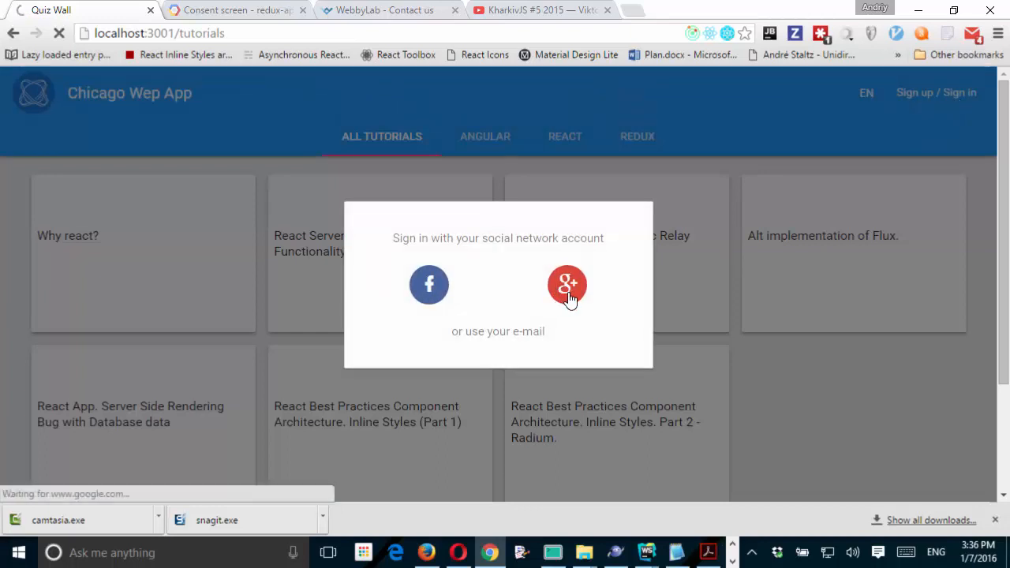
Step: Sign in via Google+ and choose the Google account so the avatar appears
{"action": "left_click", "coordinate": [568, 284]}
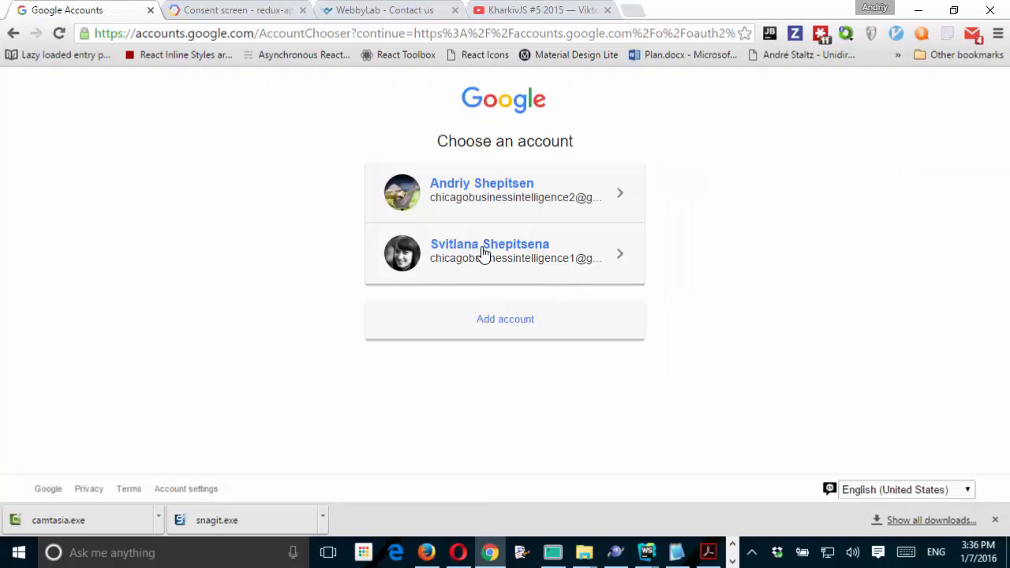
{"action": "left_click", "coordinate": [505, 252]}
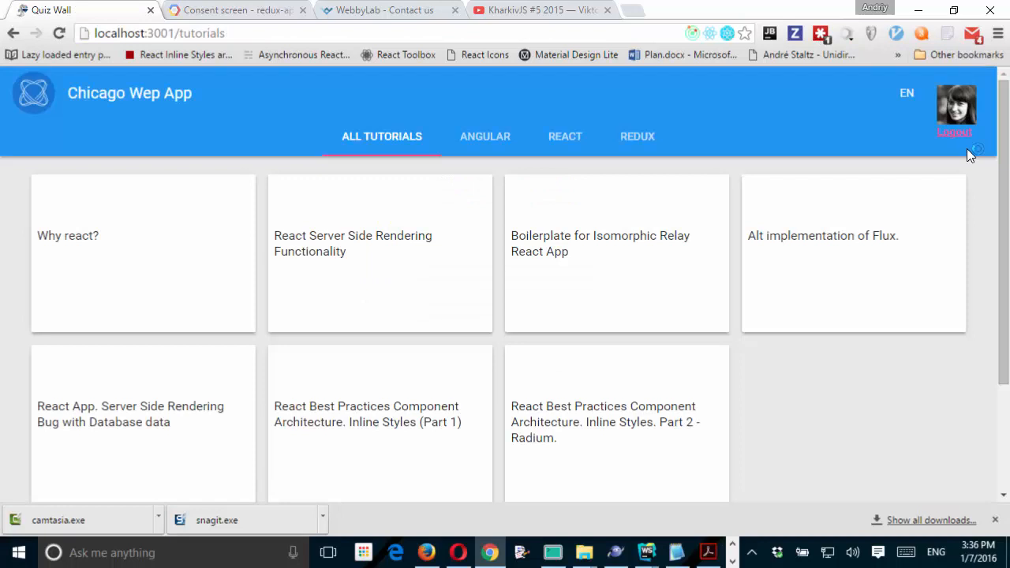
{"action": "mouse_move", "coordinate": [338, 217]}
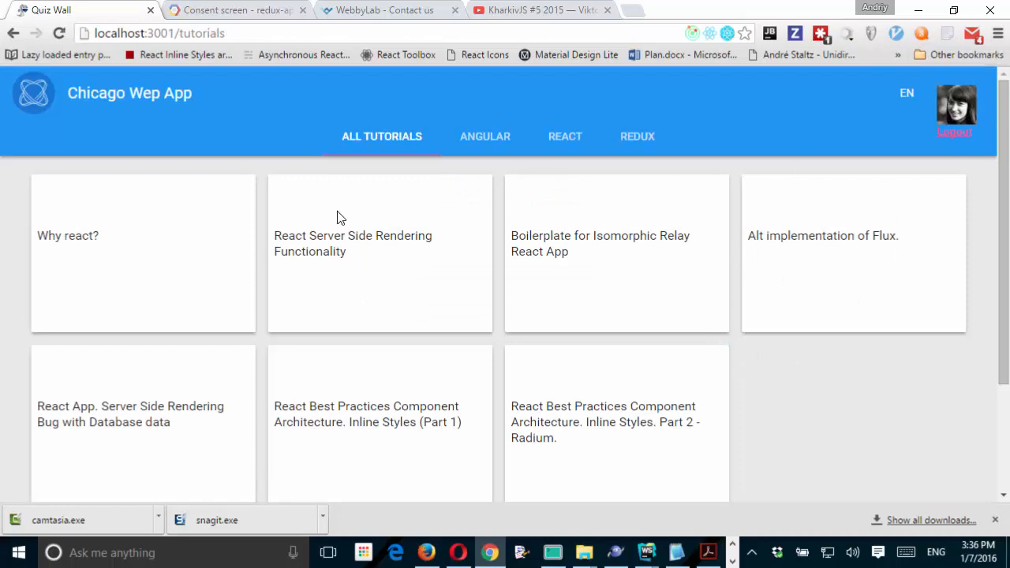
{"action": "mouse_move", "coordinate": [262, 196]}
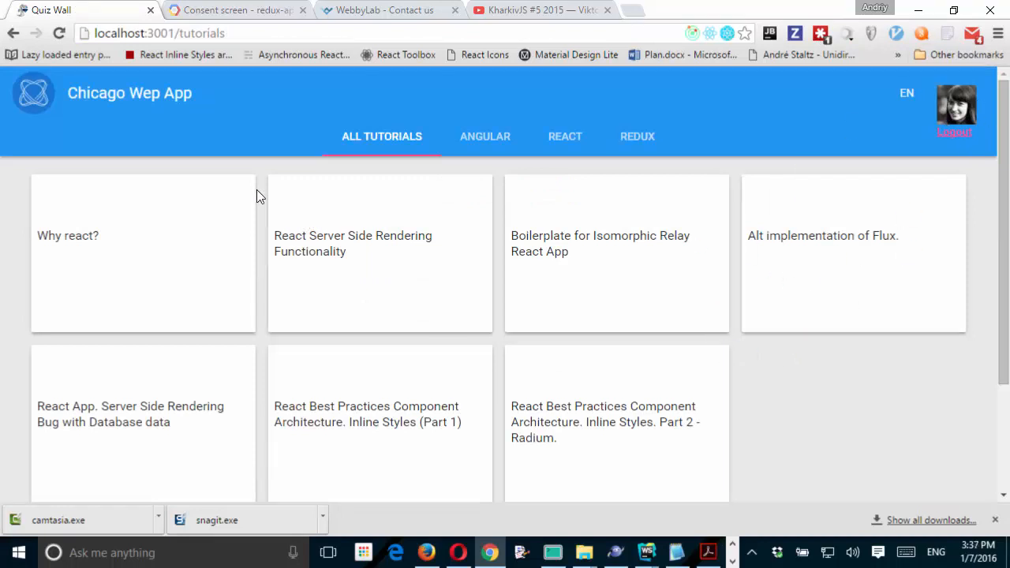
{"action": "mouse_move", "coordinate": [262, 180]}
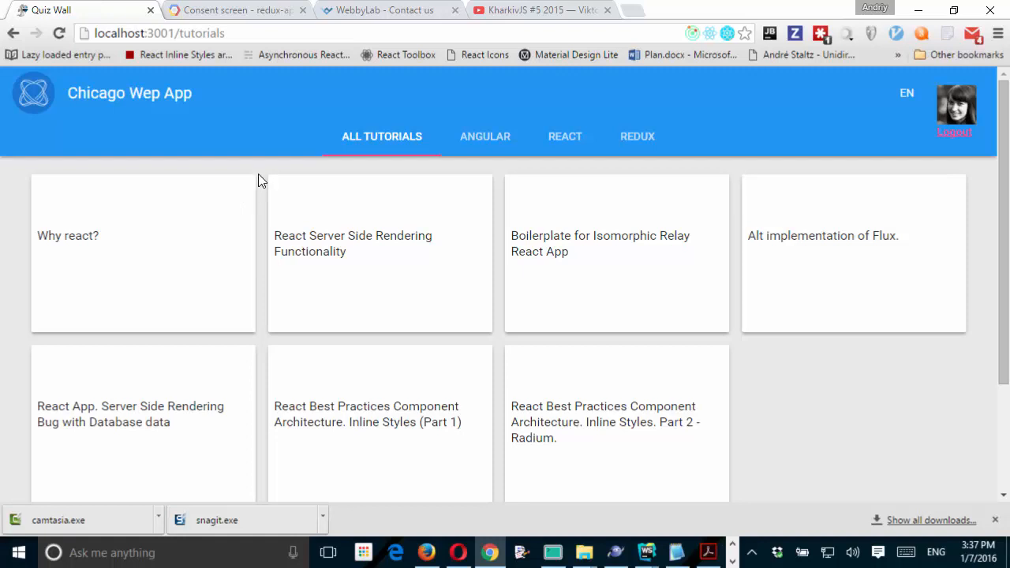
{"action": "mouse_move", "coordinate": [249, 171]}
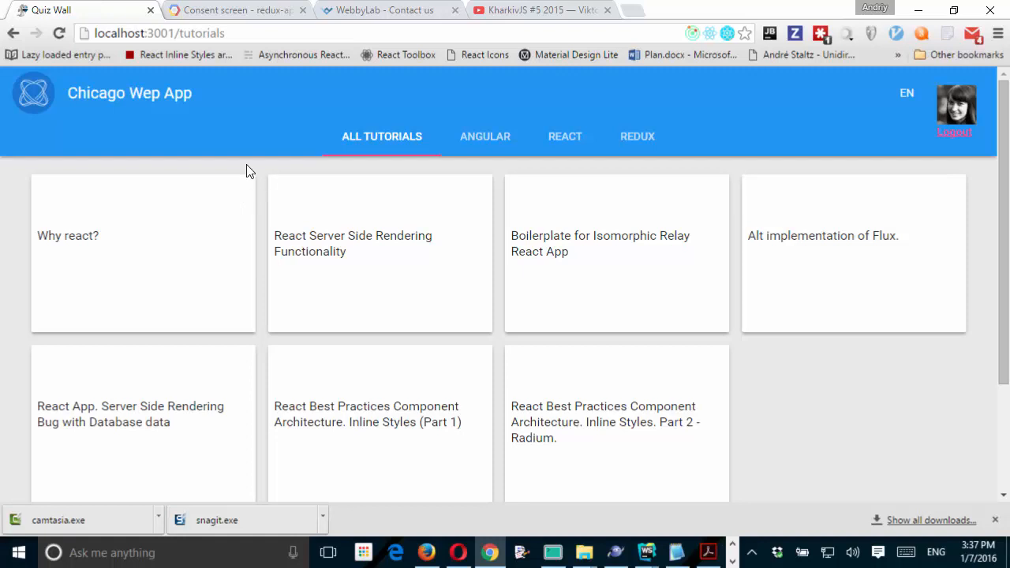
{"action": "mouse_move", "coordinate": [937, 176]}
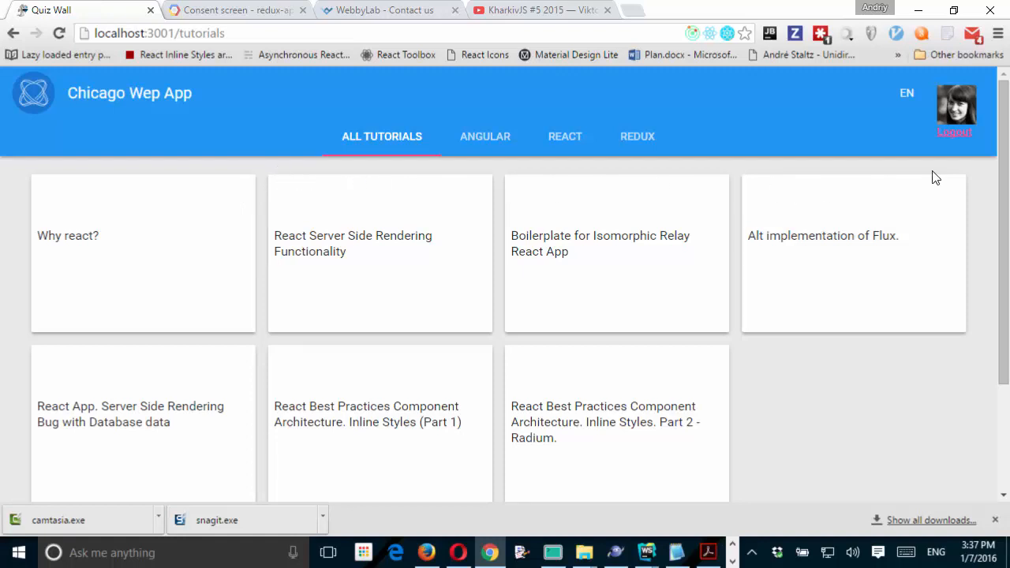